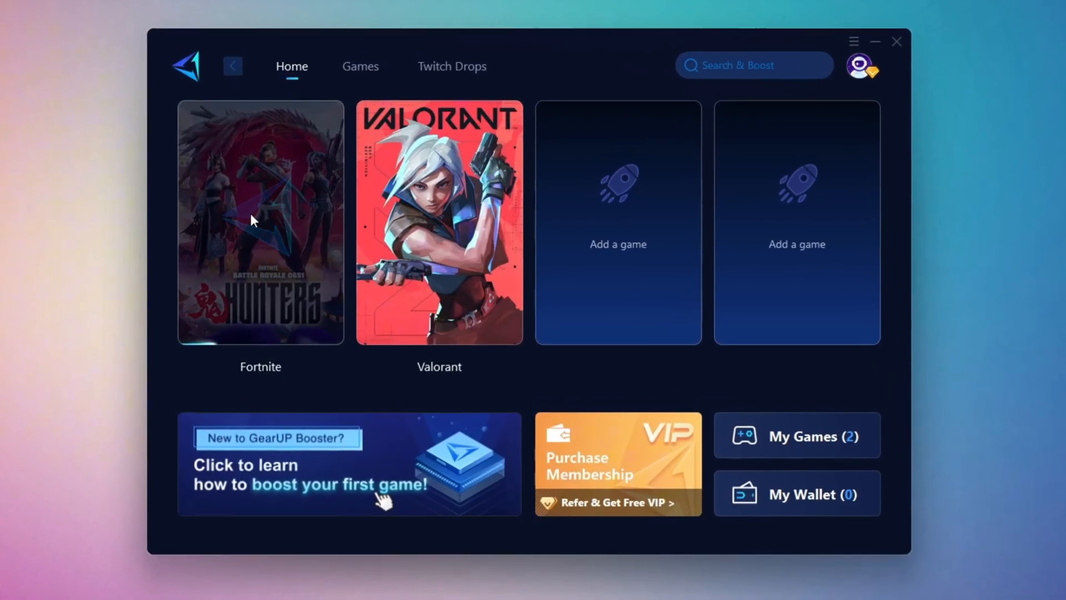
Leave GearUP Booster and bring up the Run prompt with gpedit.msc ready
left_click(360, 66)
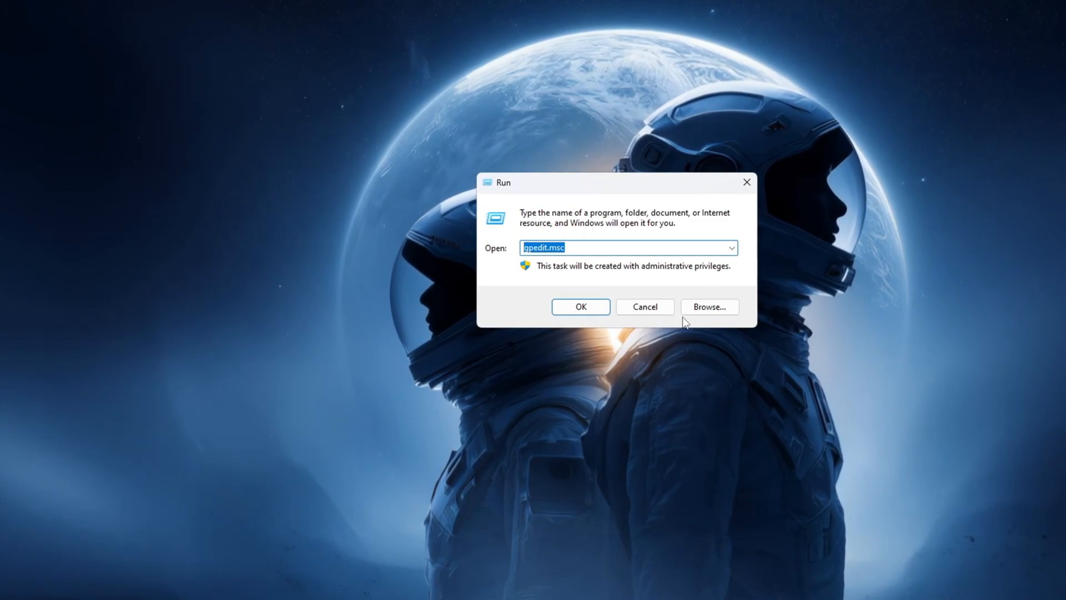
Navigate Computer Configuration > System > Power Management > Power Throttling Settings in Group Policy Editor
left_click(579, 307)
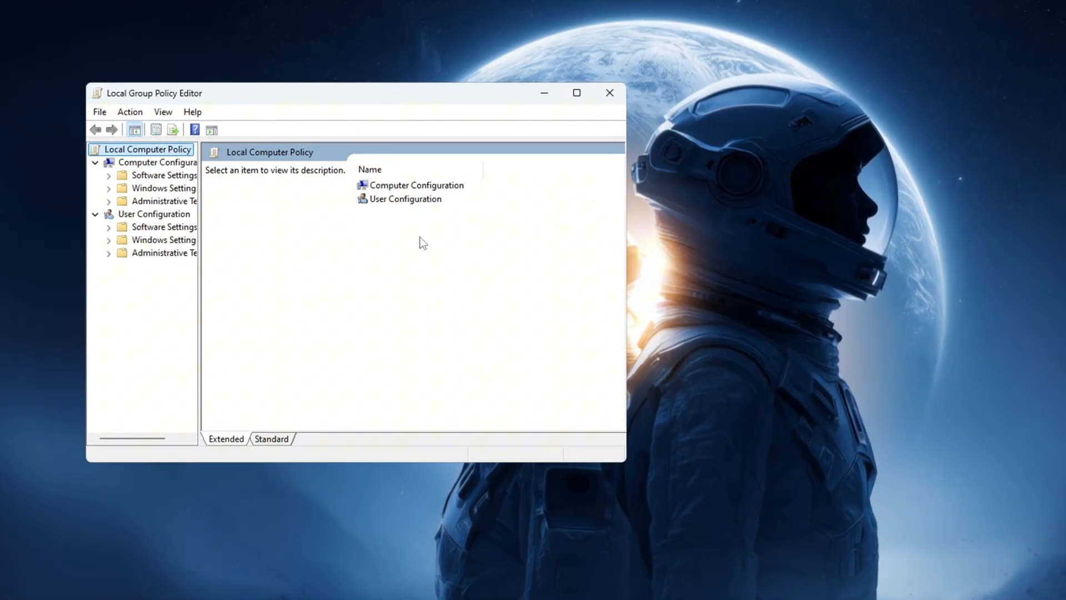
left_click(417, 184)
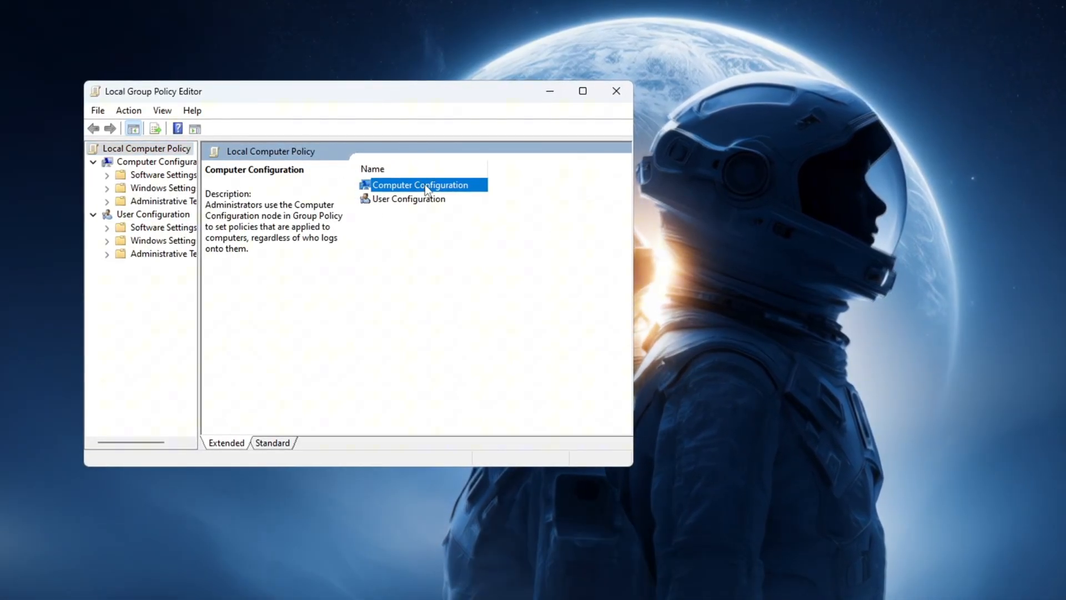
double_click(420, 185)
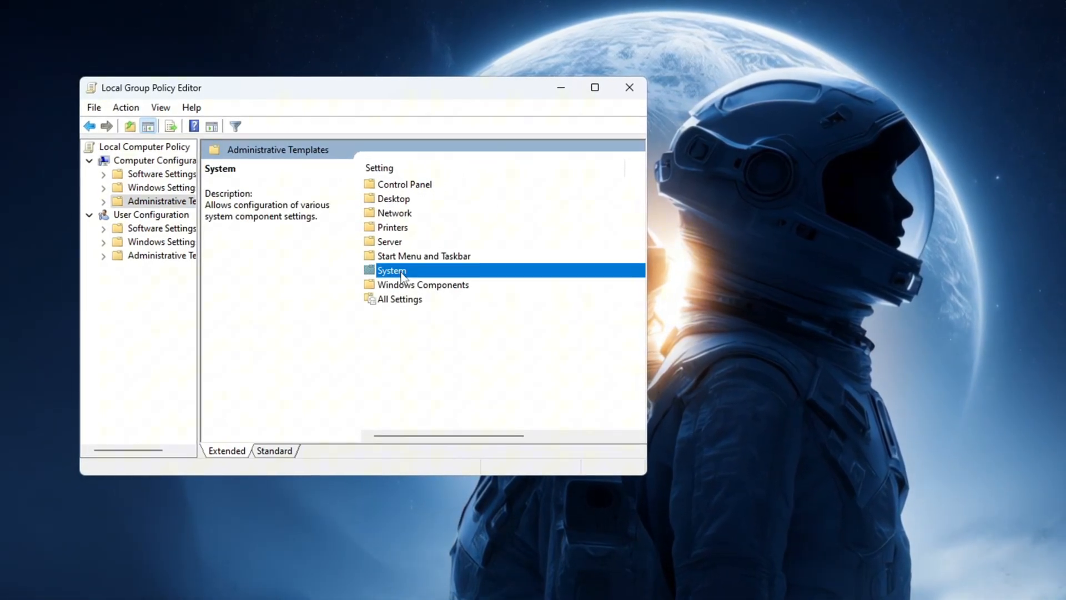
double_click(391, 270)
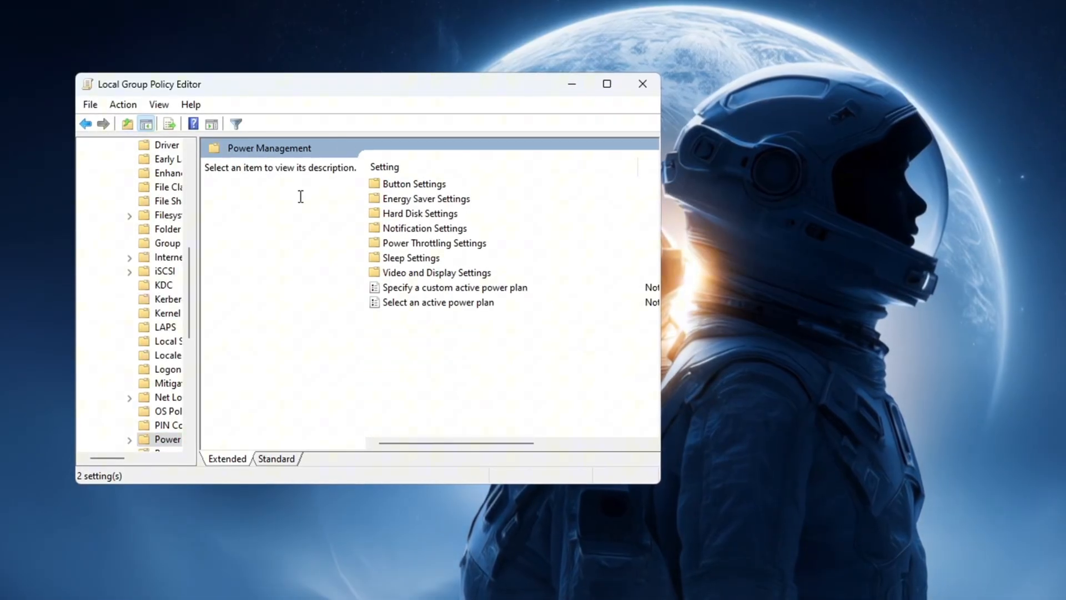
left_click(433, 243)
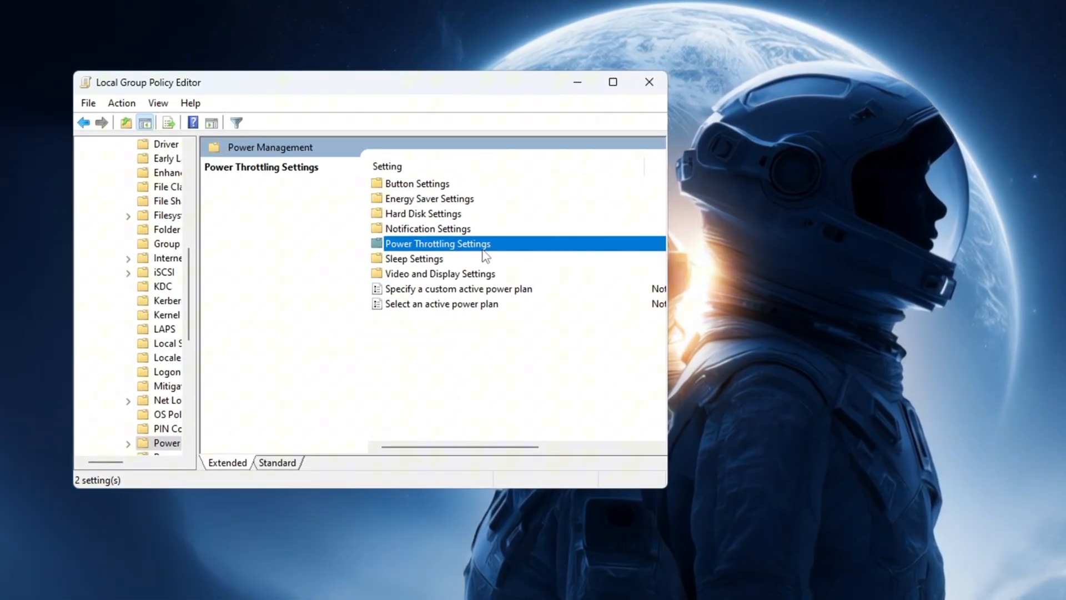
double_click(437, 243)
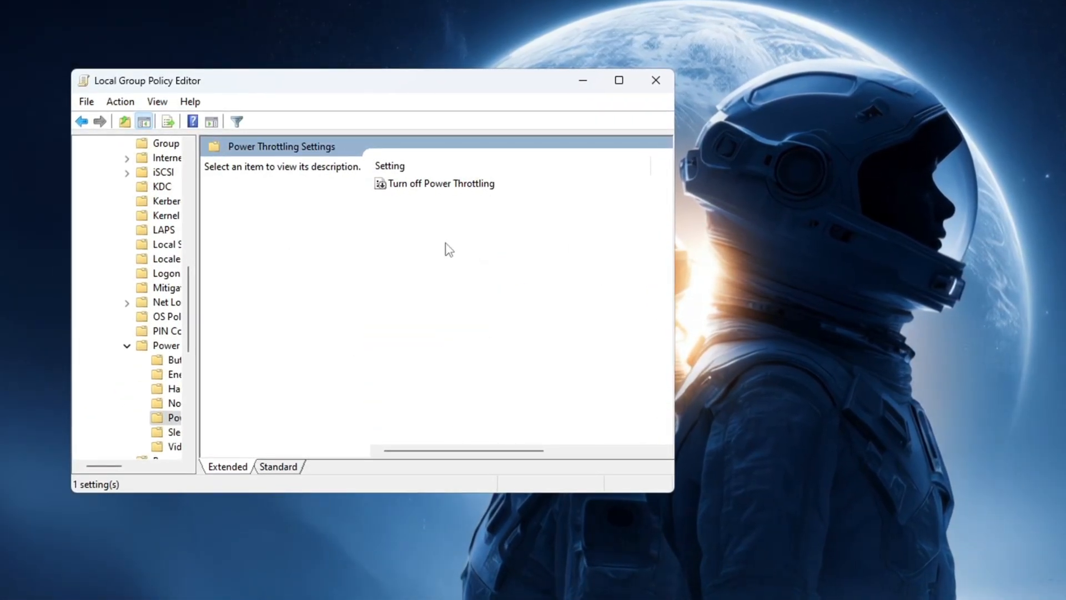
Set the Turn off Power Throttling policy to Enabled
left_click(440, 183)
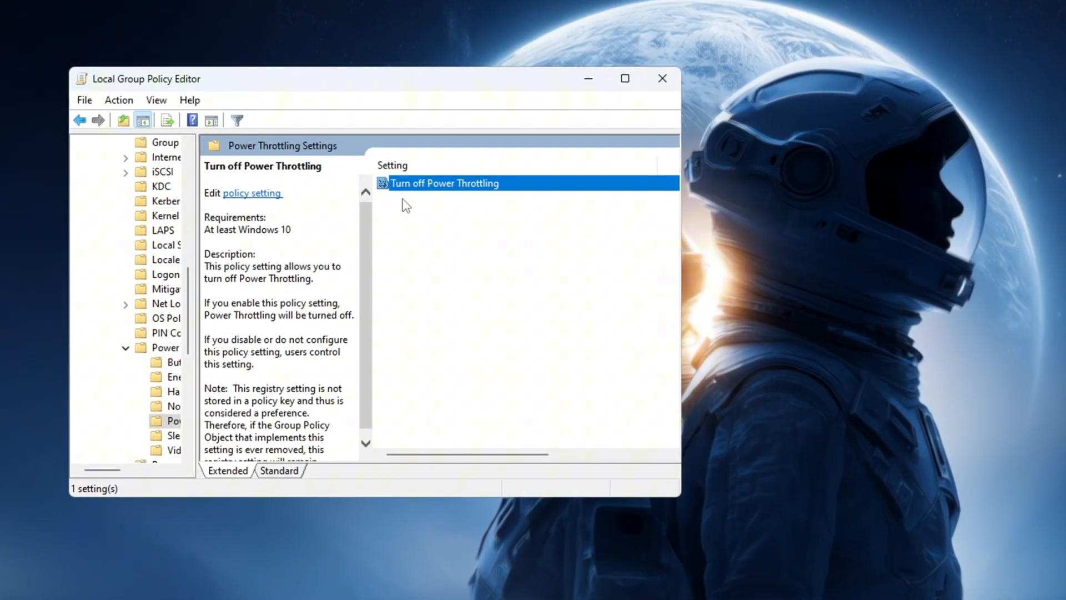
double_click(446, 183)
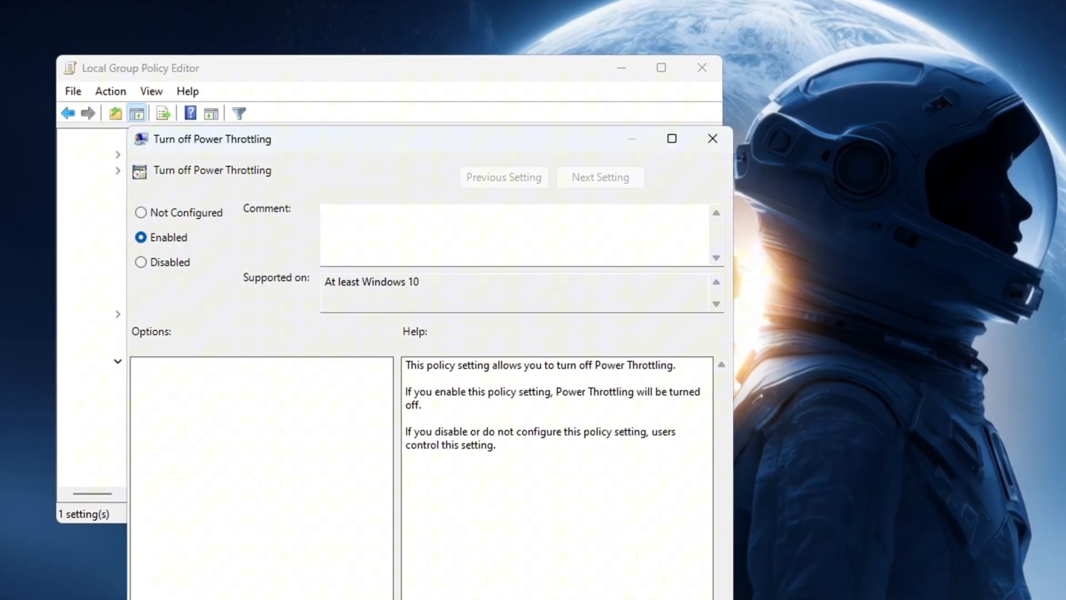
left_click(713, 139)
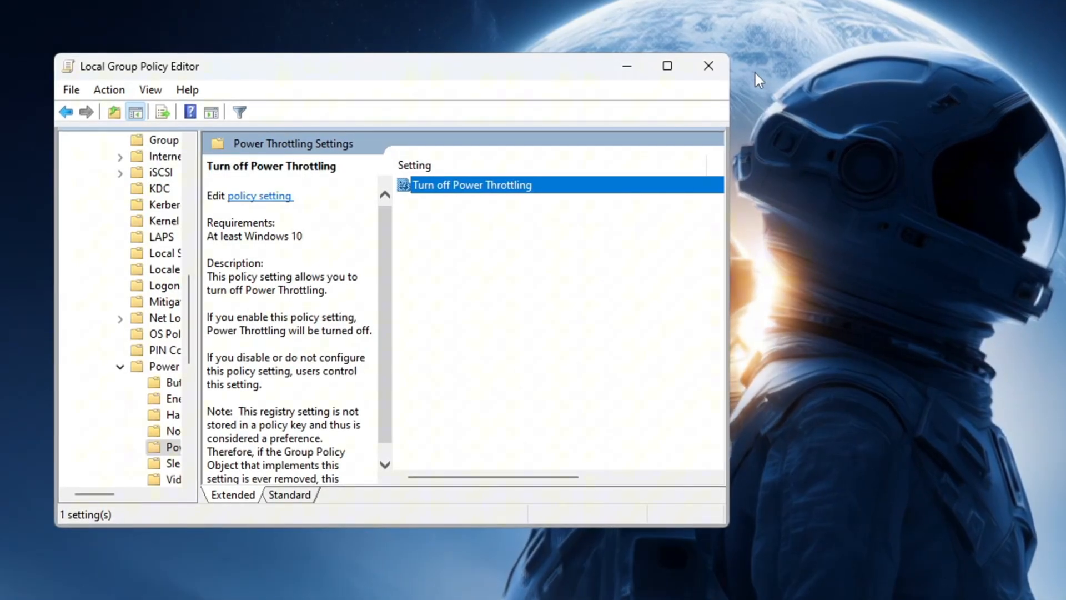
mouse_move(713, 65)
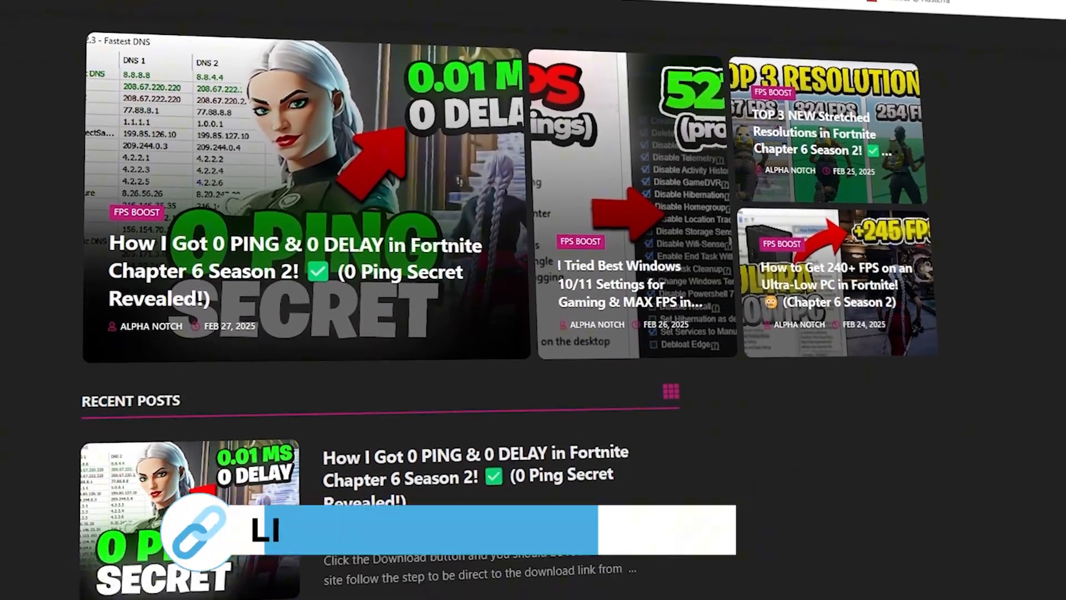
Open 1-Registry Optimizations and review the GPU Priority, Scheduling Category, SFIO Priority and System Responsiveness .reg files
scroll("down", 3)
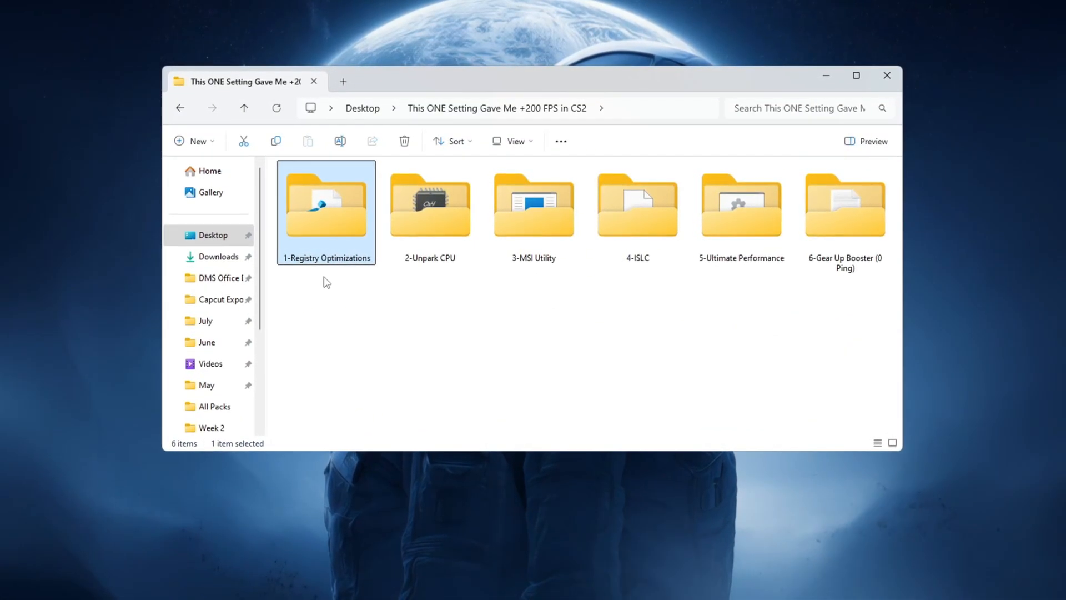
double_click(326, 205)
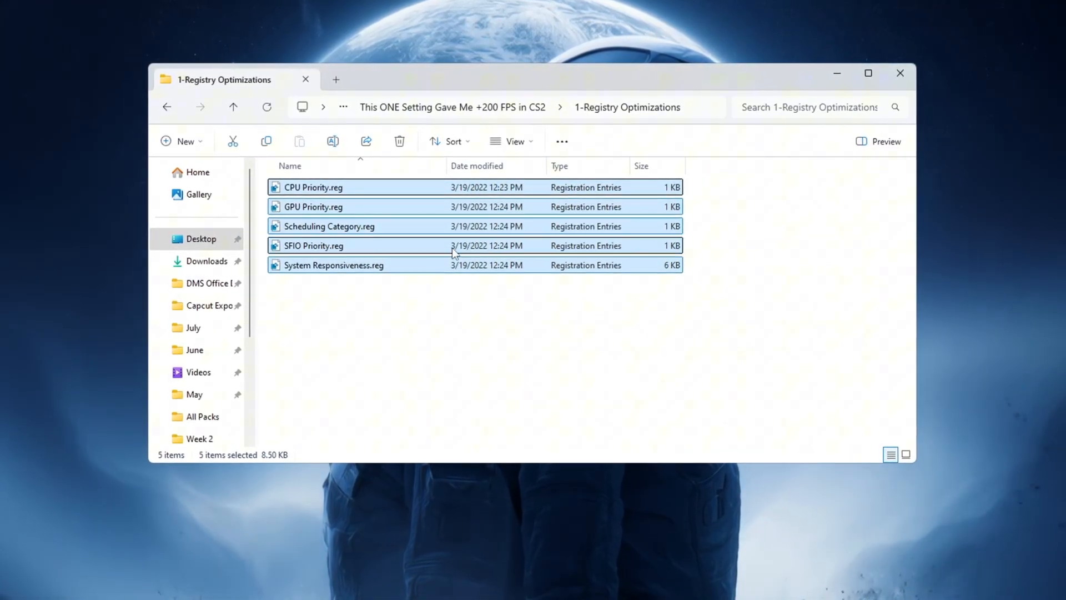
left_click(308, 208)
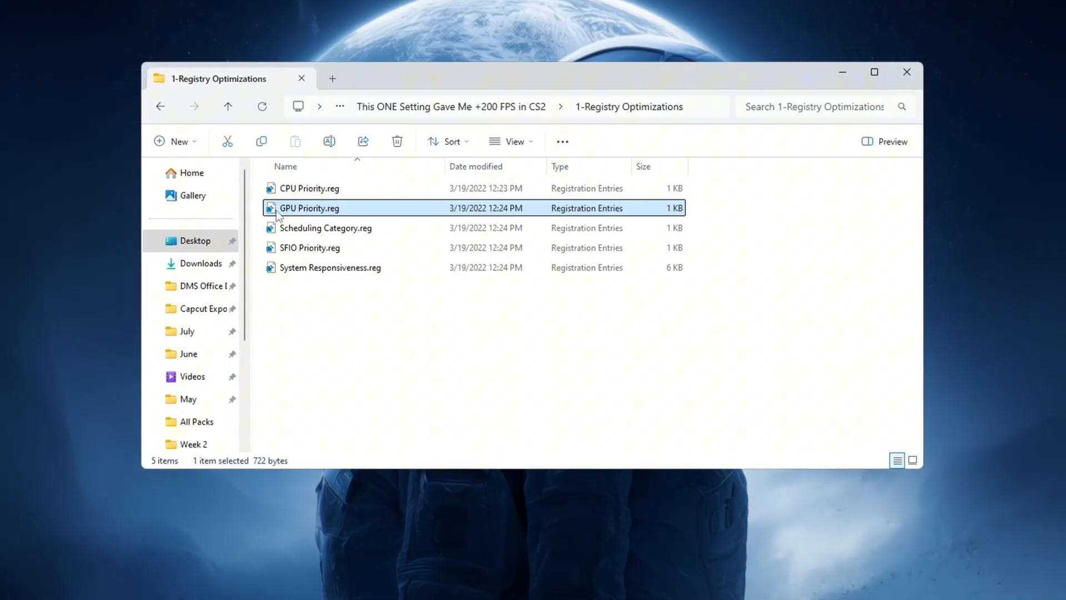
left_click(324, 228)
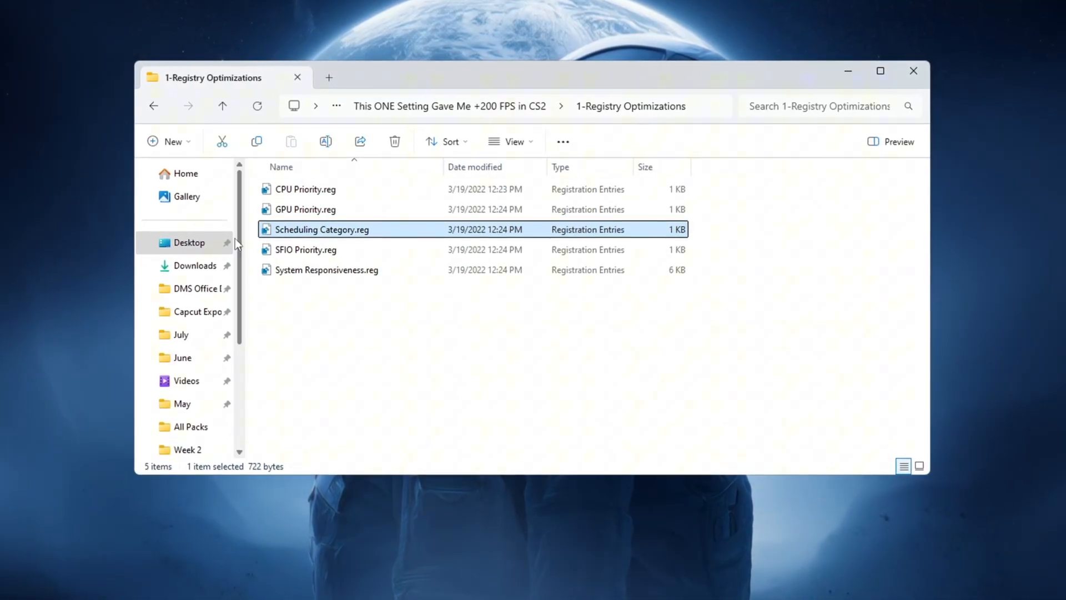
left_click(301, 251)
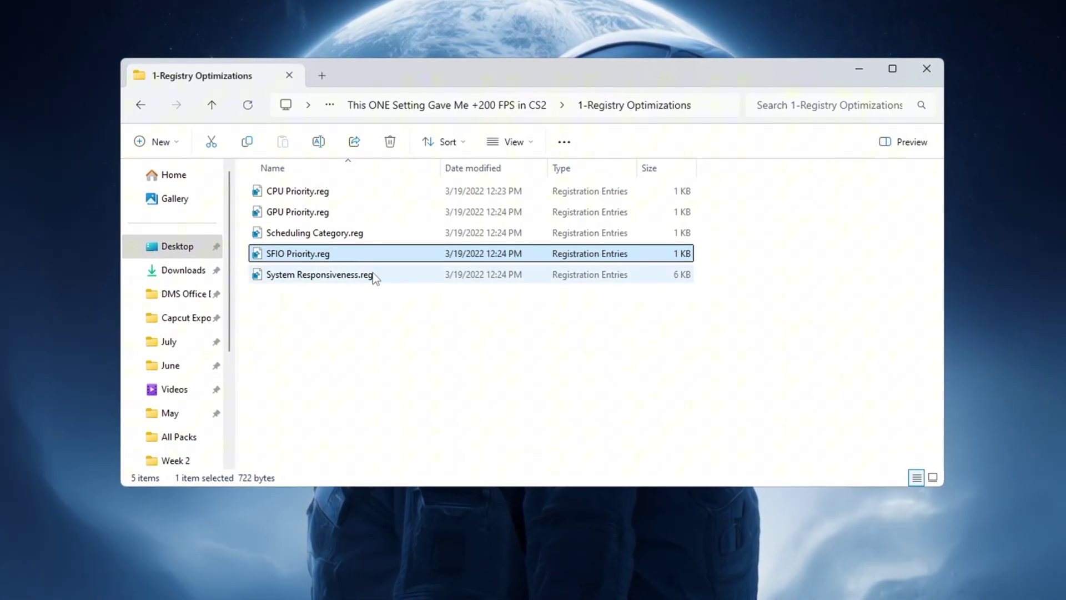
left_click(319, 275)
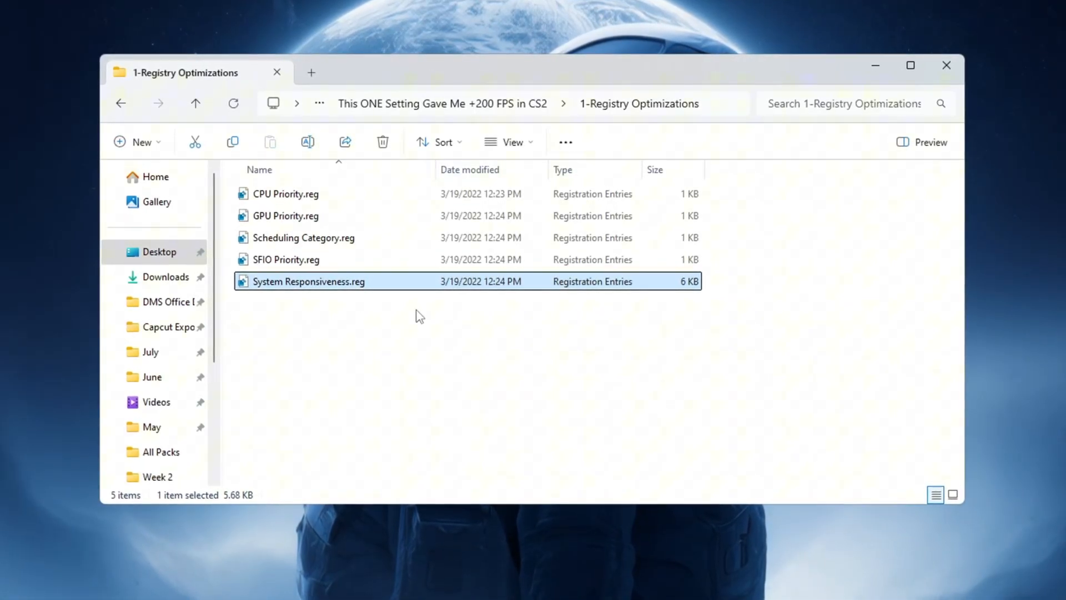
Select all five registry tweaks and run CPU Priority, GPU Priority and the remaining merges
key("ctrl+a")
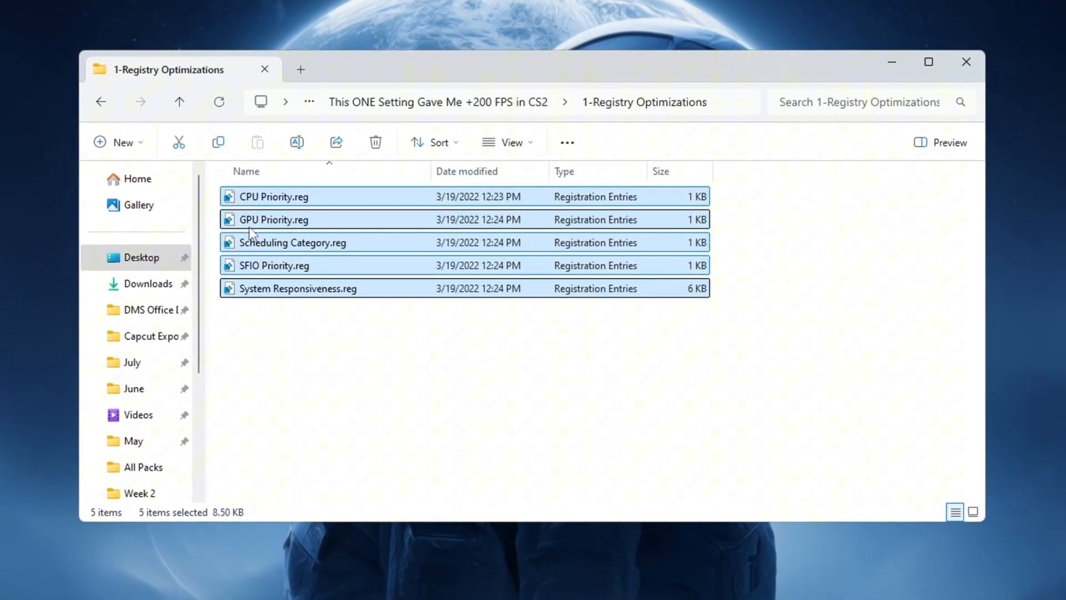
left_click(273, 196)
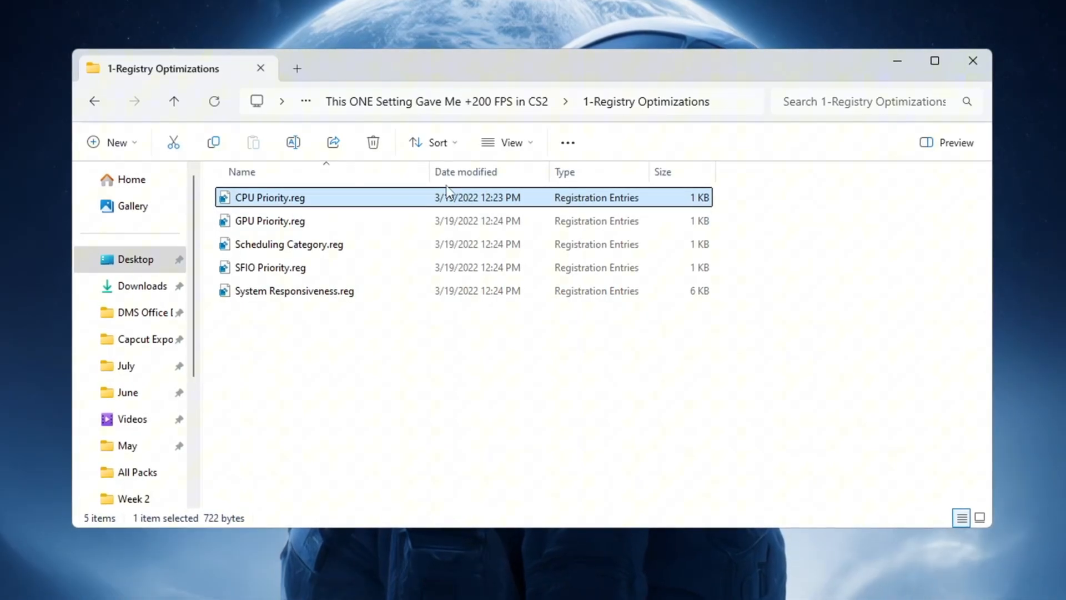
left_click(267, 222)
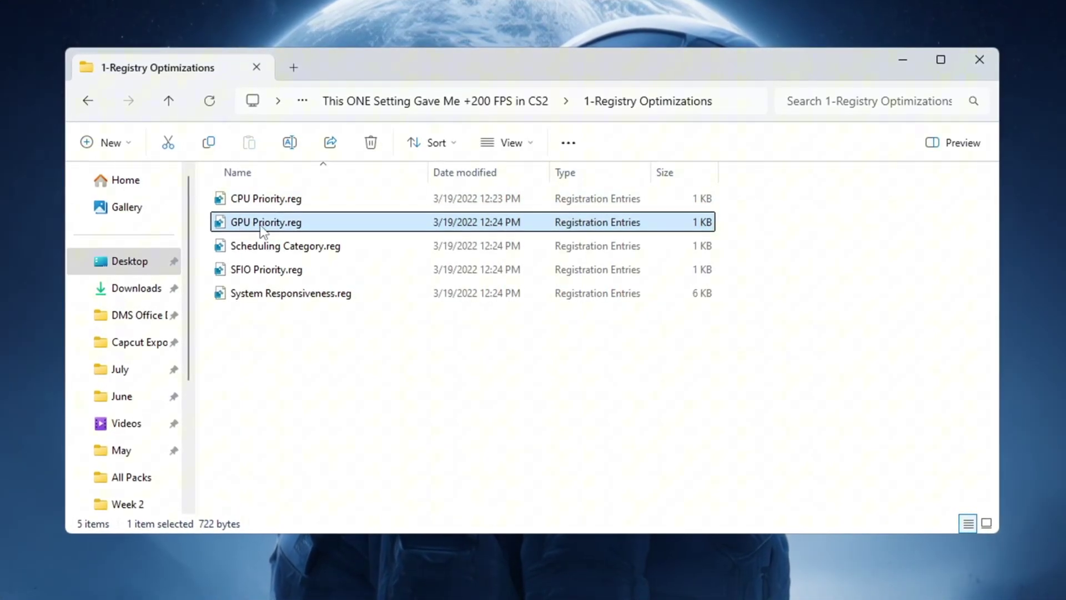
left_click(262, 271)
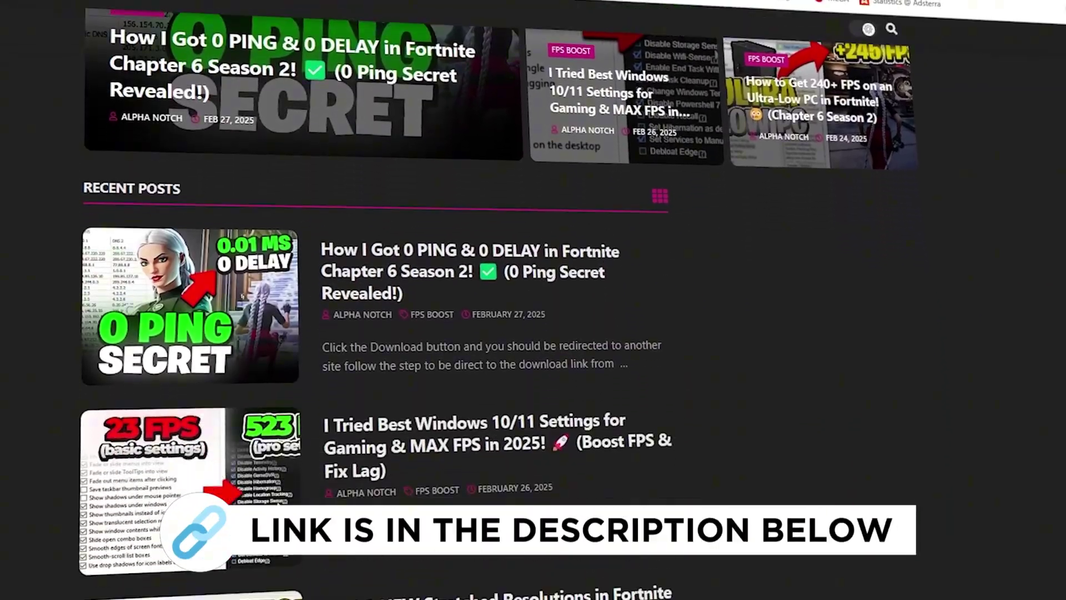
Run UnparkCpu.exe from 2-Unpark CPU and confirm all 16 cores unparked successfully
scroll("down", 3)
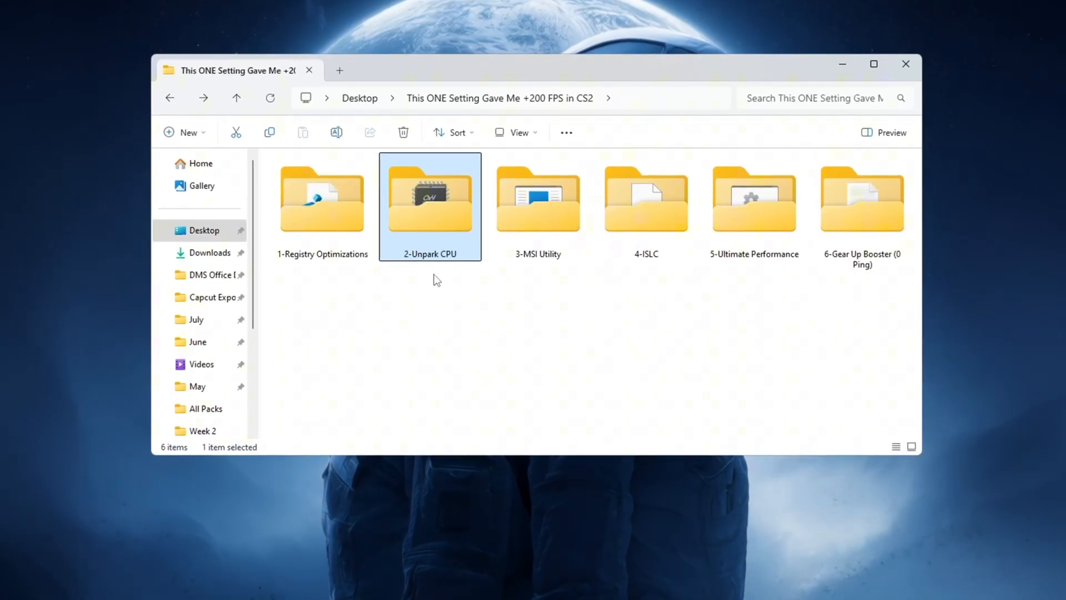
double_click(430, 197)
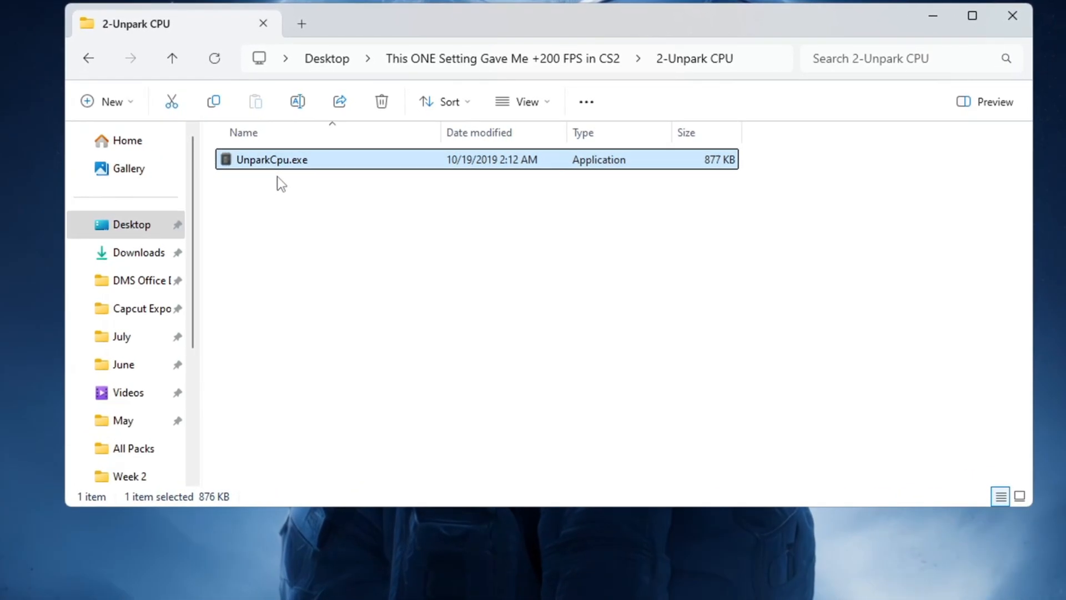
double_click(273, 160)
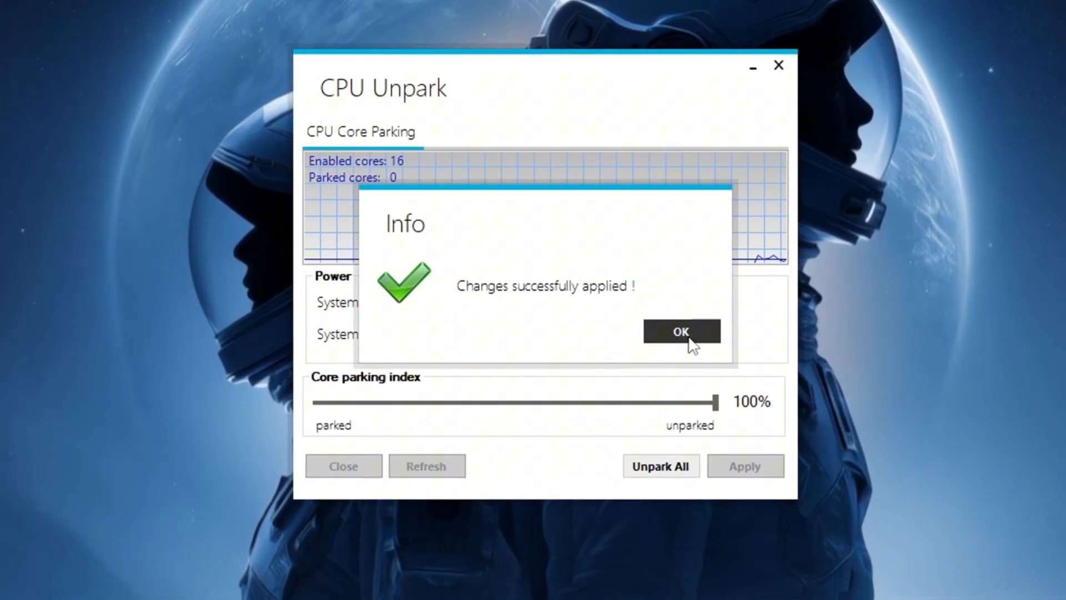
left_click(682, 331)
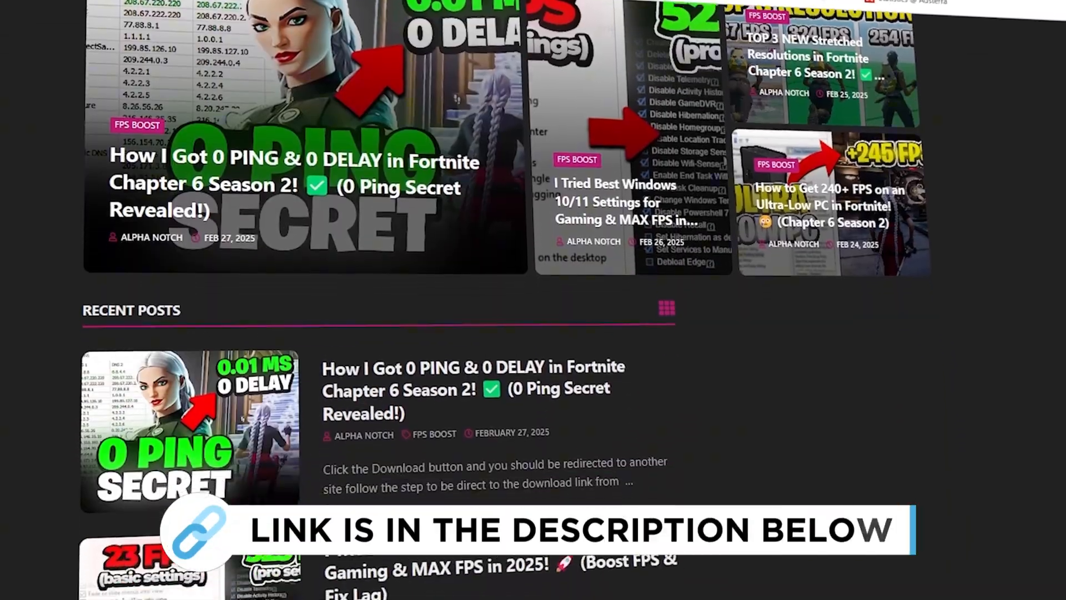
Launch MSI Mode Utility 3.0 from the 3-MSI Utility folder
scroll("down", 3)
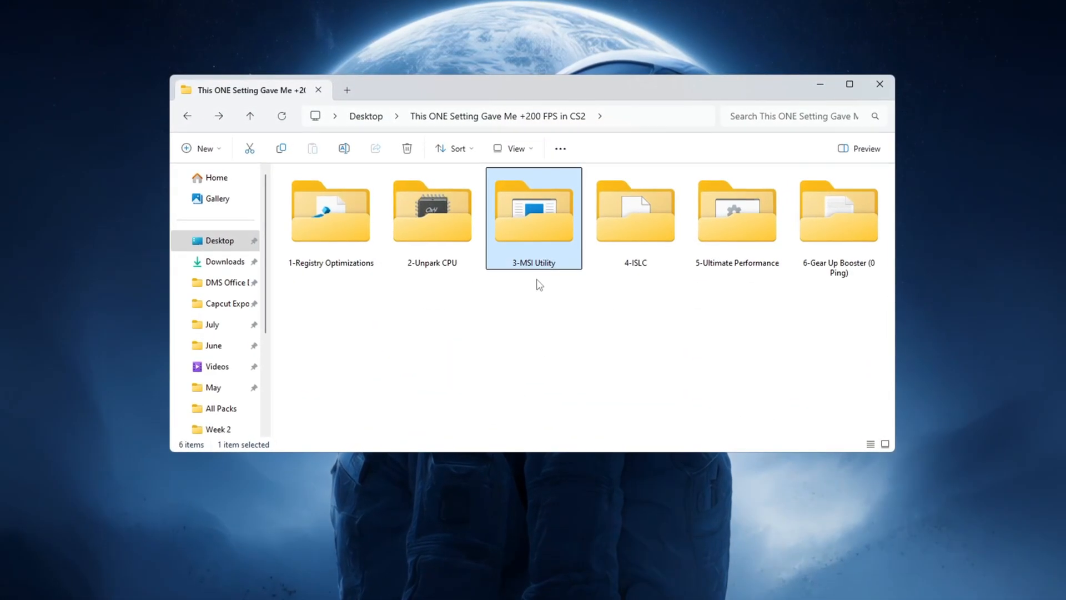
double_click(533, 207)
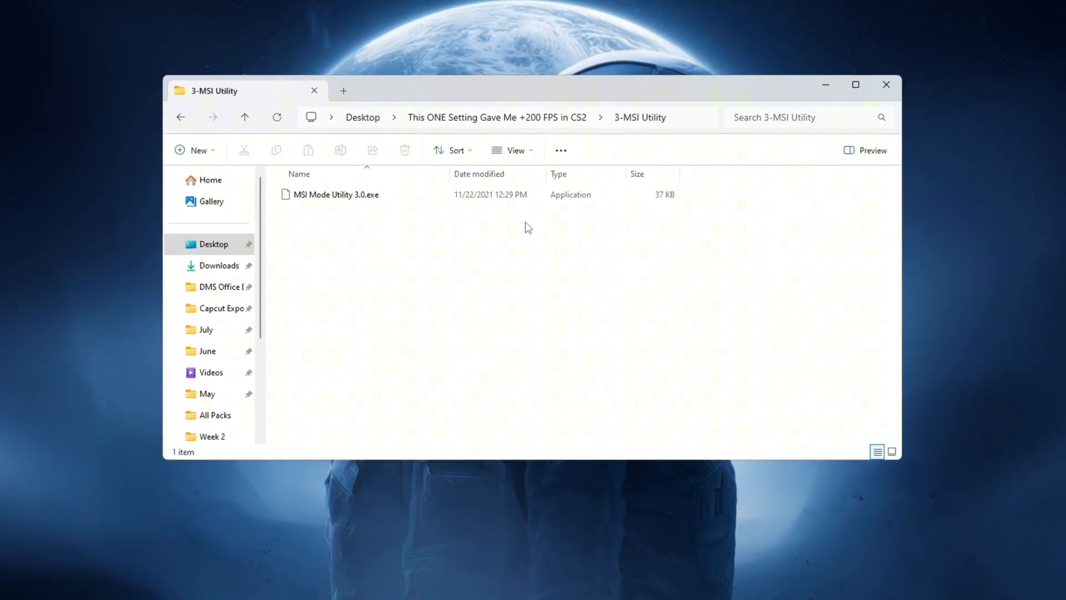
left_click(335, 197)
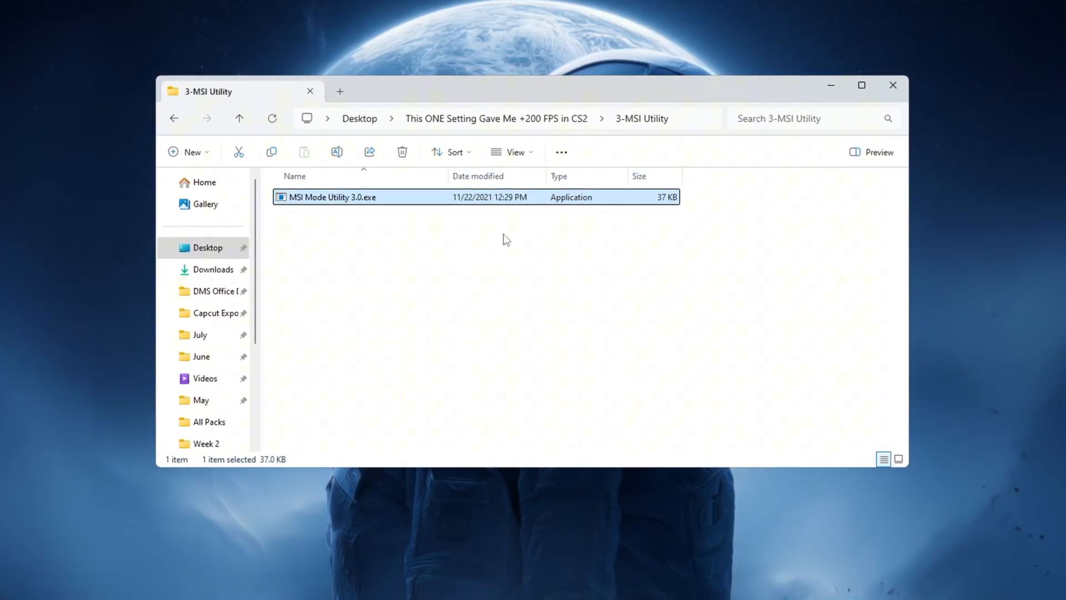
double_click(332, 197)
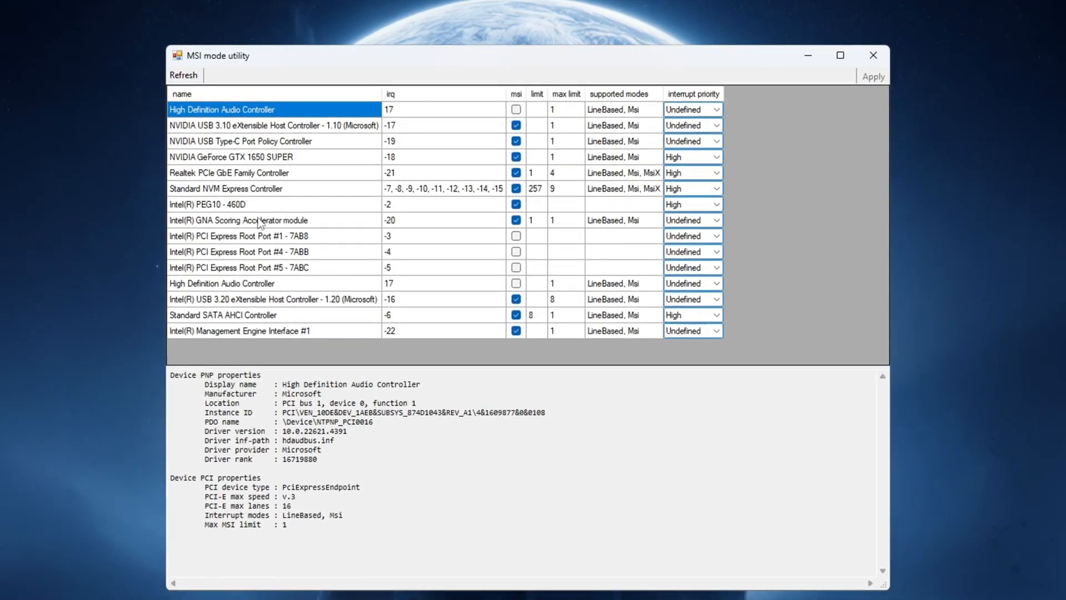
Ensure the GTX 1650 SUPER runs in MSI mode with High interrupt priority, apply and close
left_click(231, 158)
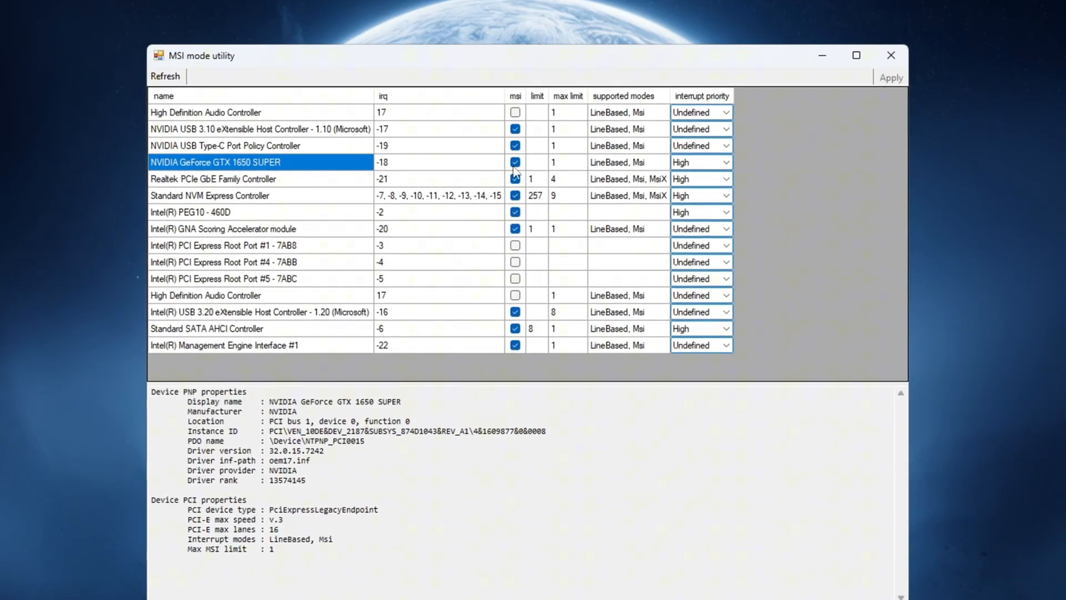
left_click(728, 162)
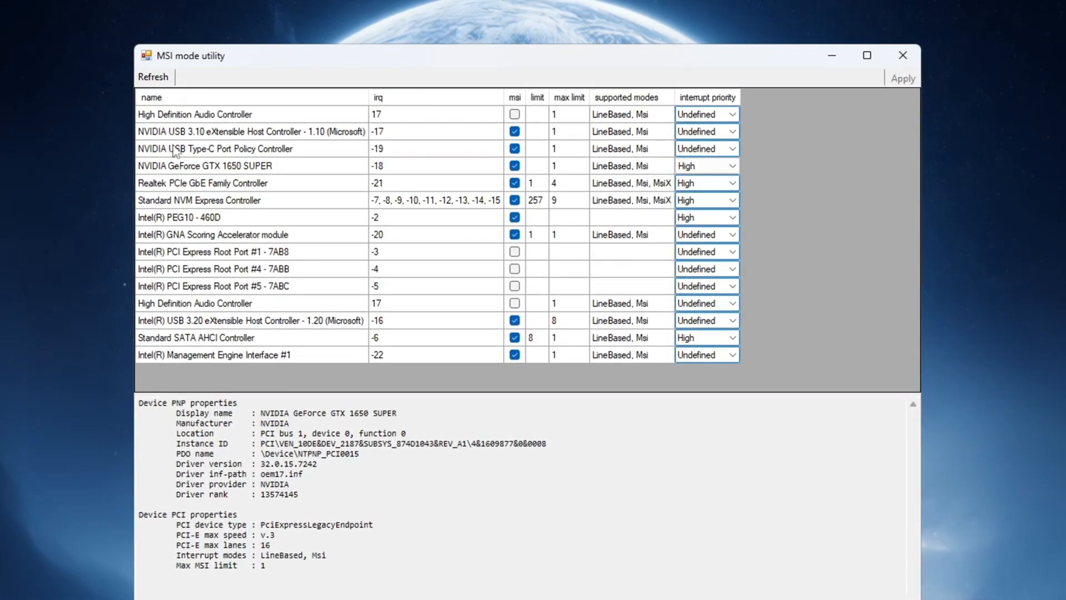
left_click(167, 219)
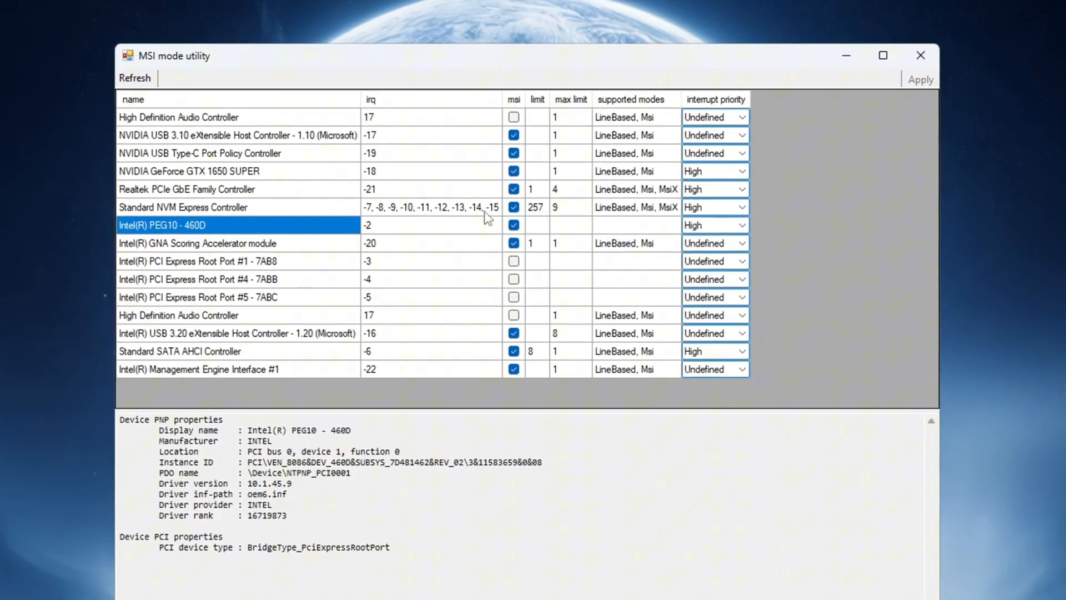
left_click(742, 224)
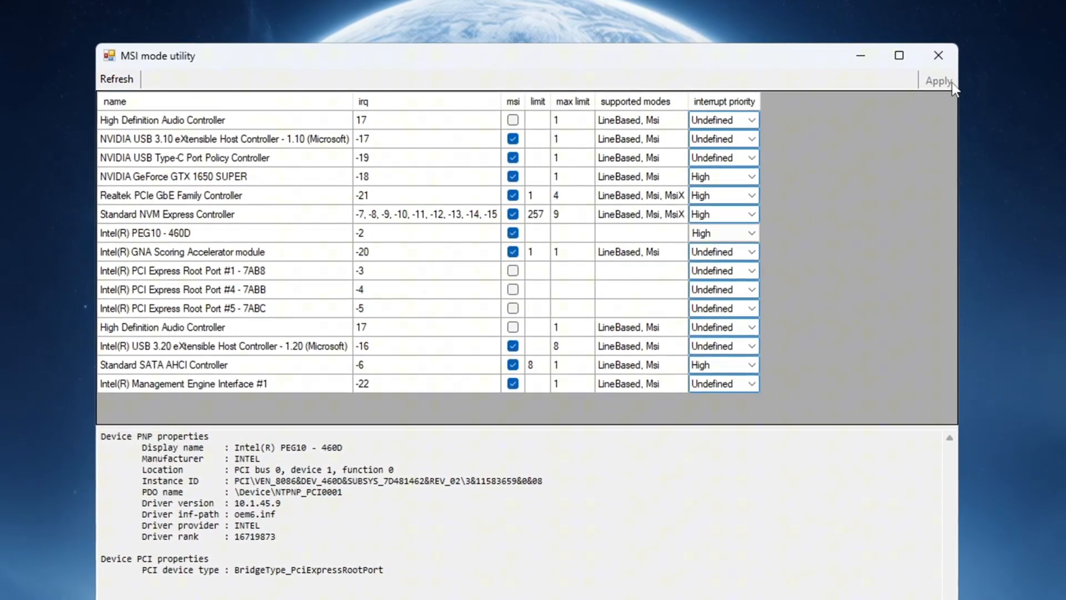
mouse_move(945, 56)
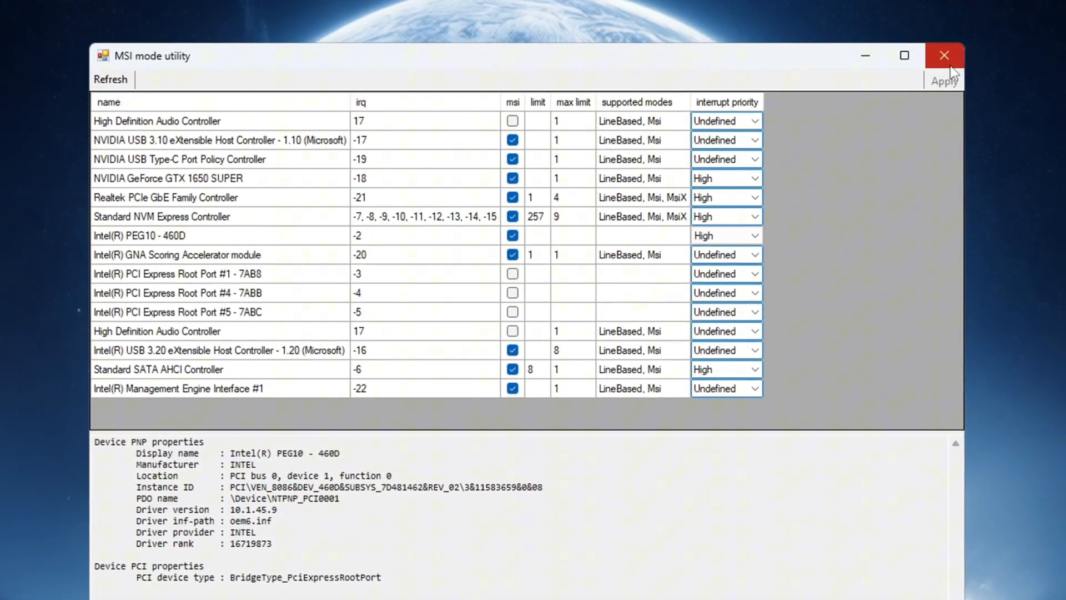
mouse_move(945, 55)
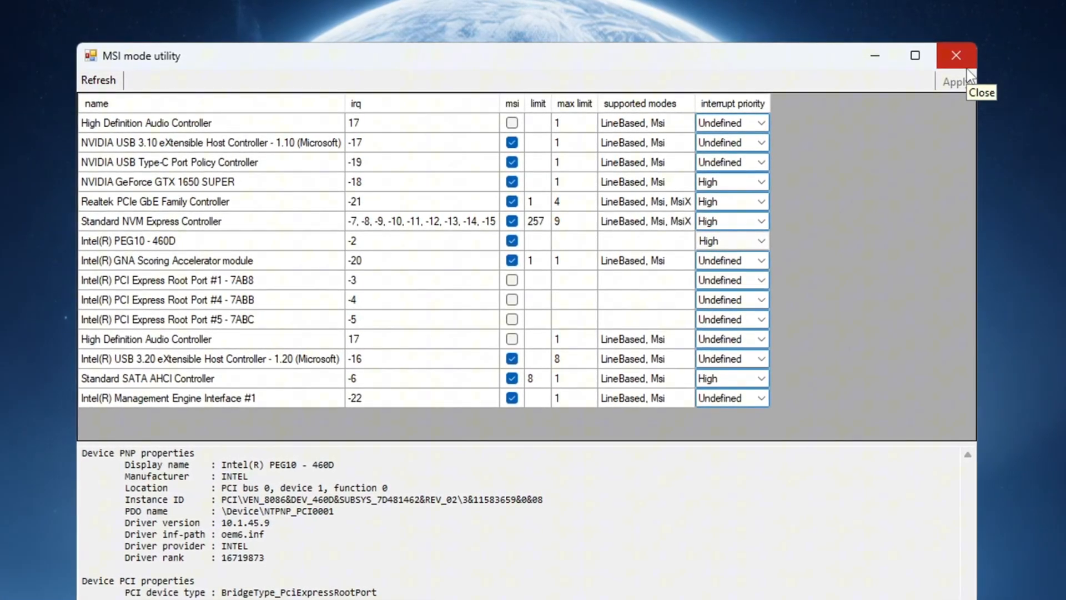
left_click(958, 56)
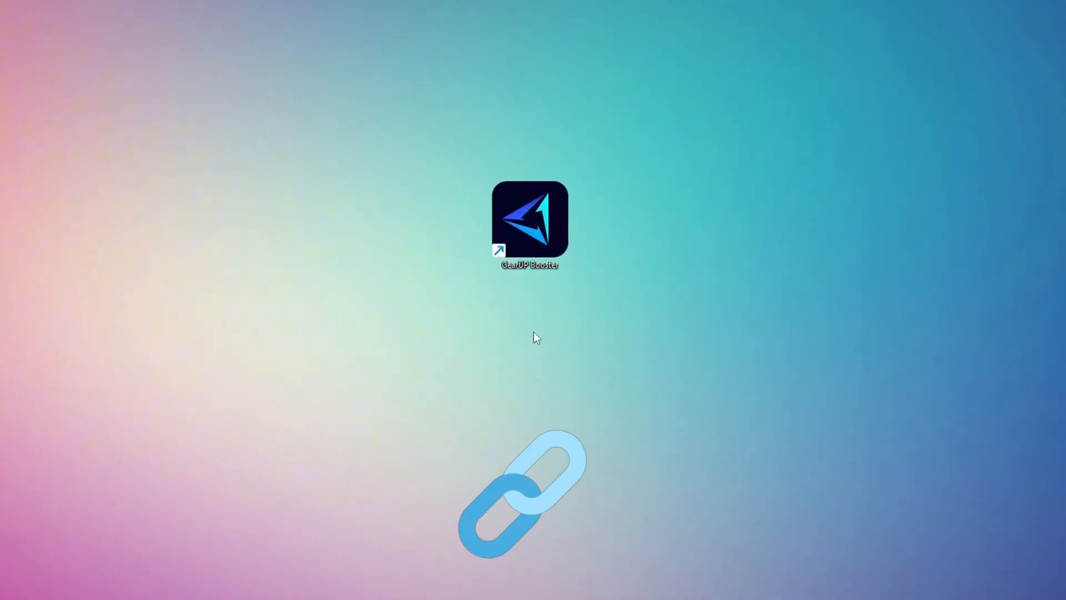
Launch GearUP Booster and start boosting Fortnite on the Middle East server
double_click(528, 222)
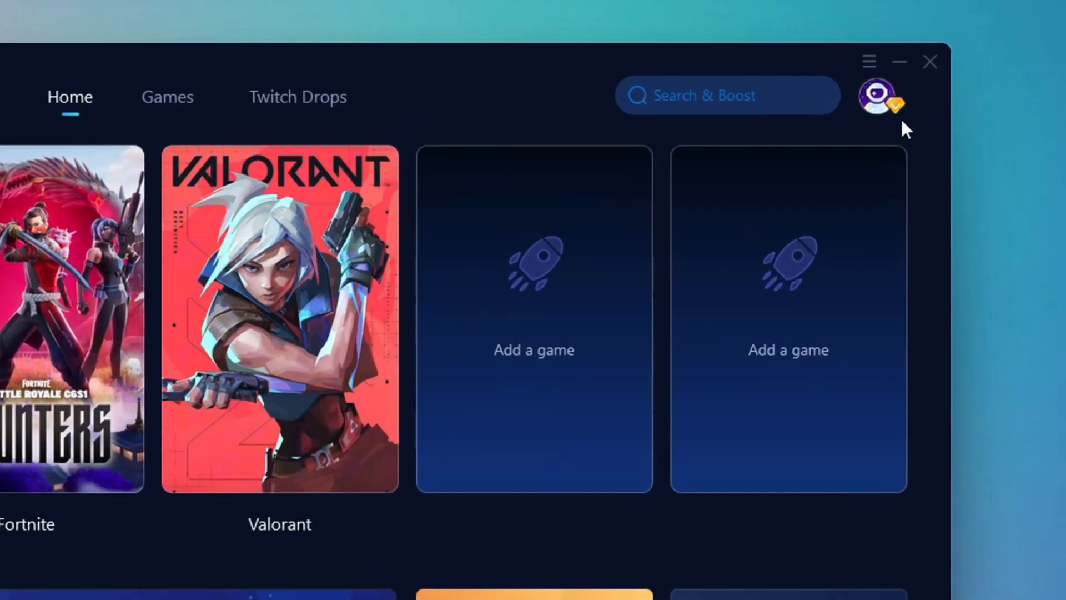
left_click(877, 100)
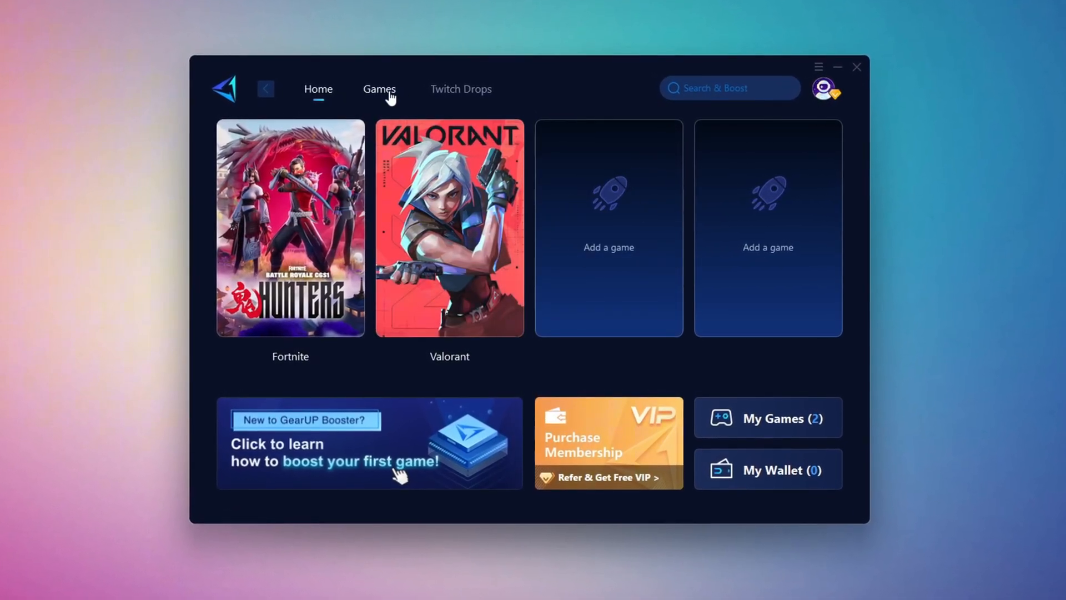
left_click(378, 89)
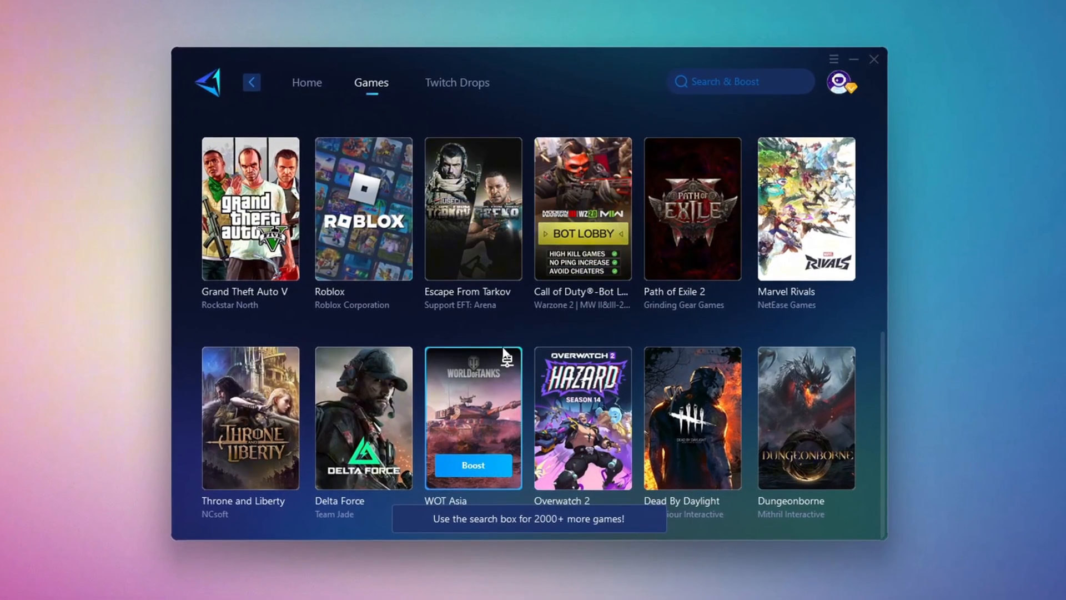
left_click(301, 80)
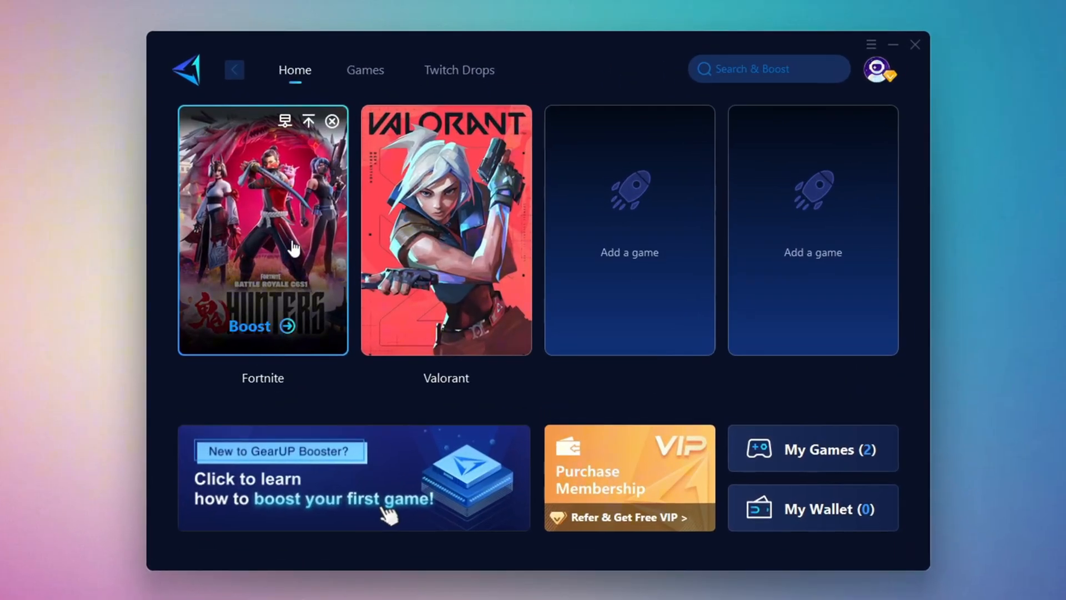
mouse_move(256, 331)
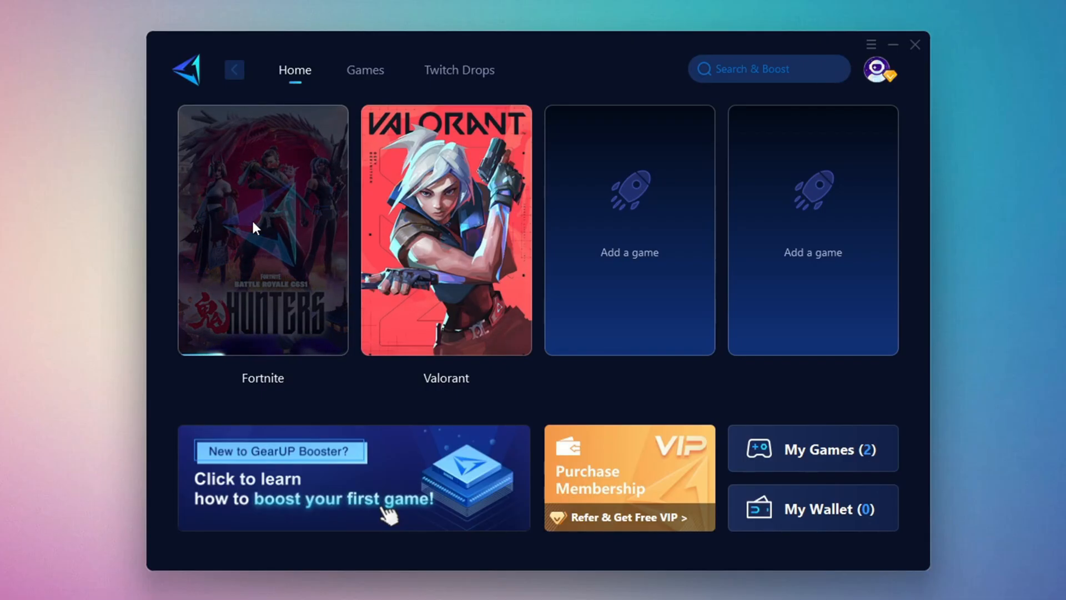
left_click(256, 227)
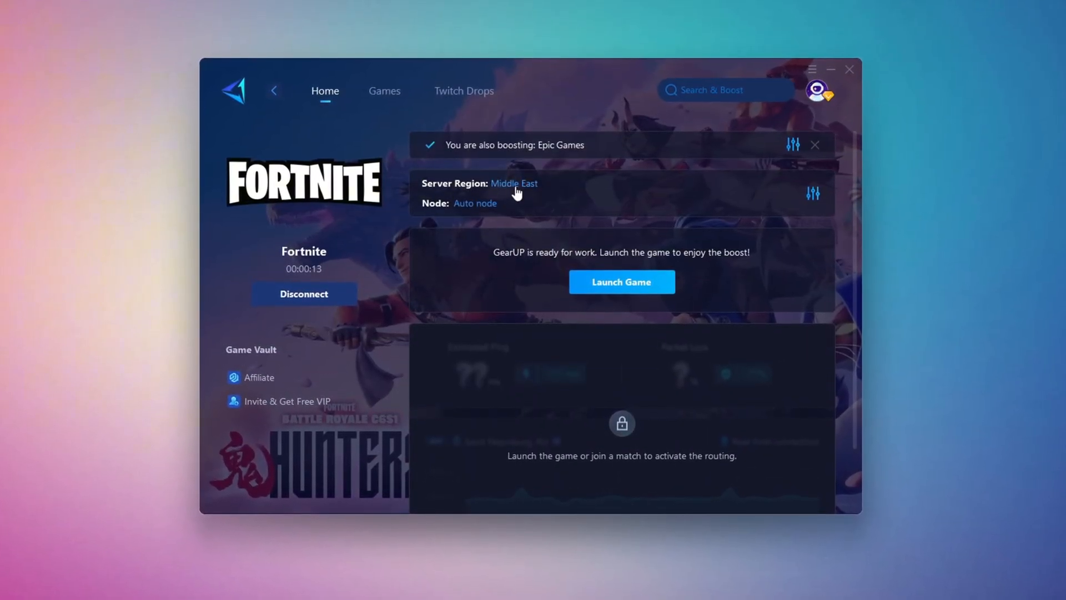
left_click(513, 183)
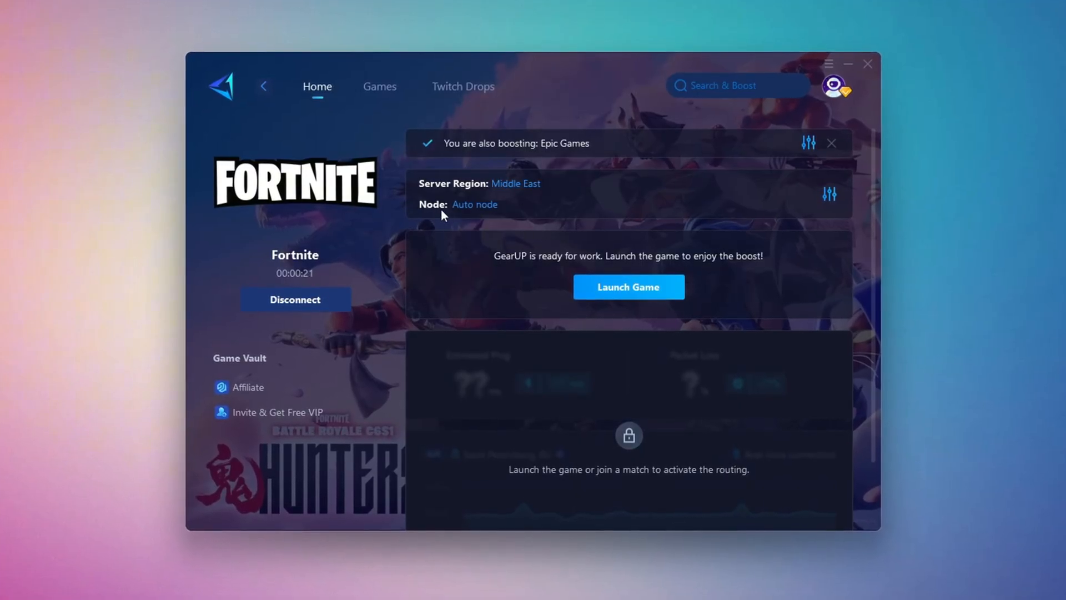
Review the server node list unchanged, then minimize the booster to the taskbar
left_click(475, 205)
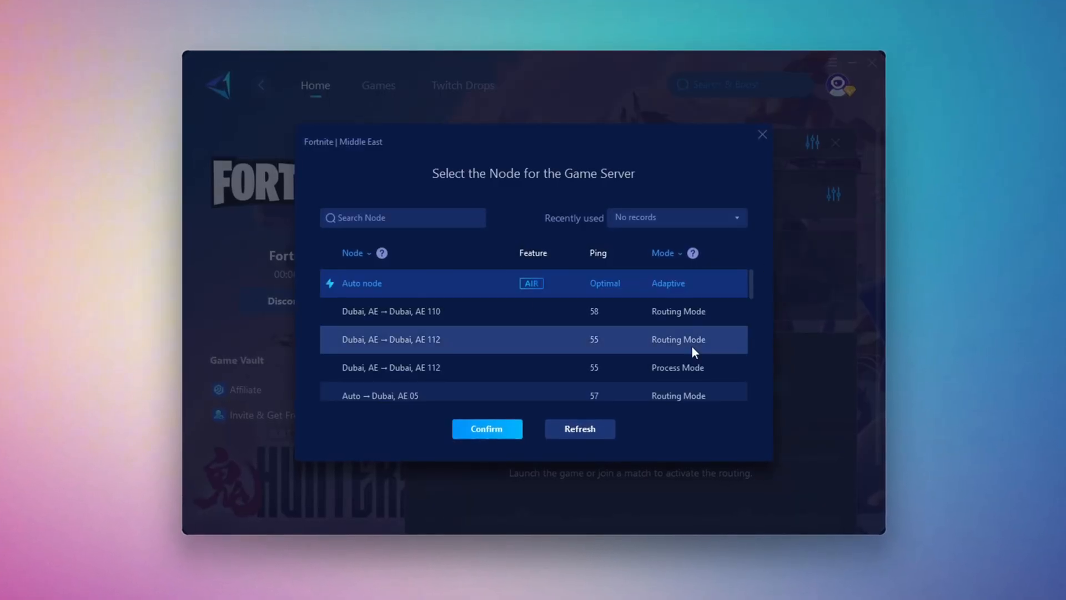
scroll("down", 3)
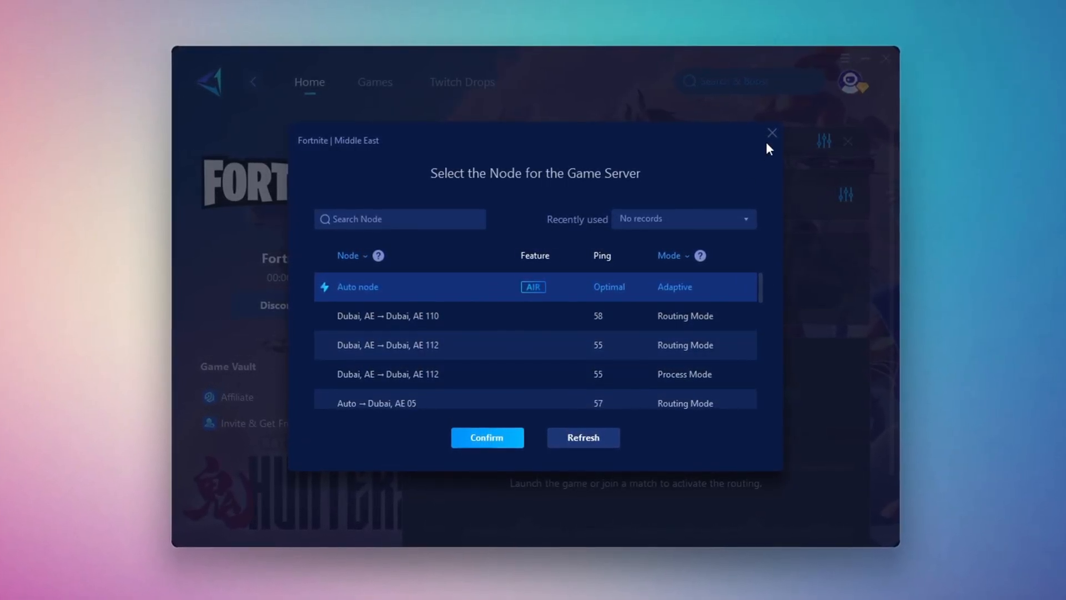
left_click(486, 438)
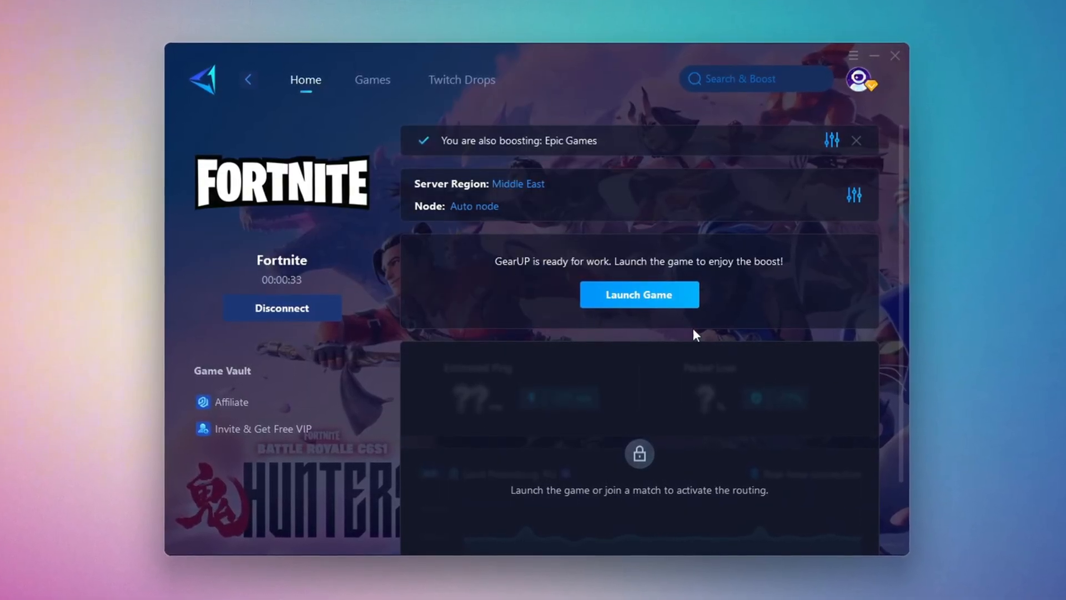
left_click(897, 55)
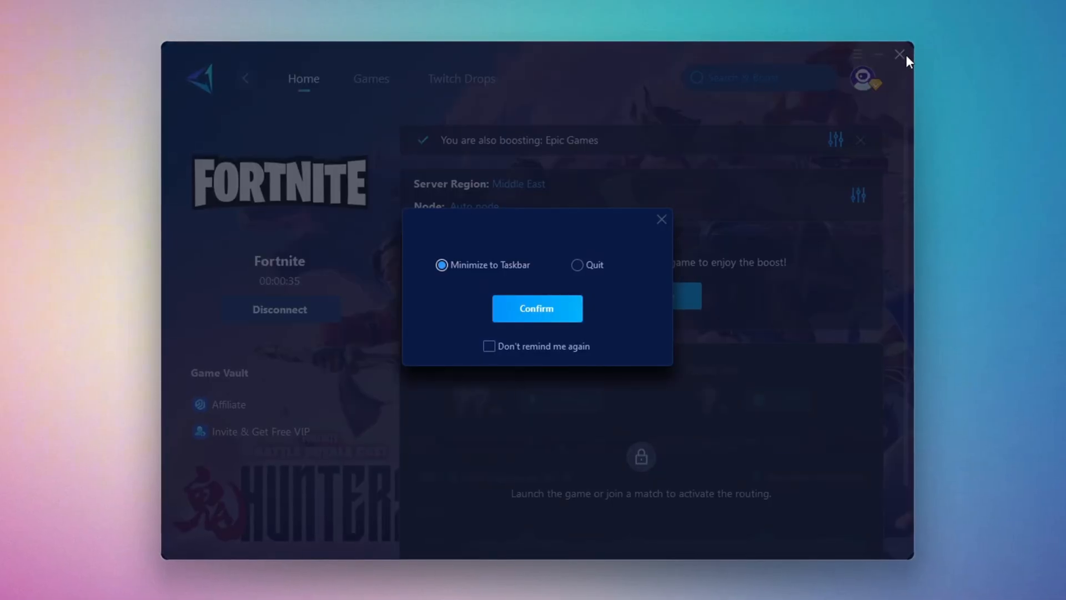
left_click(537, 309)
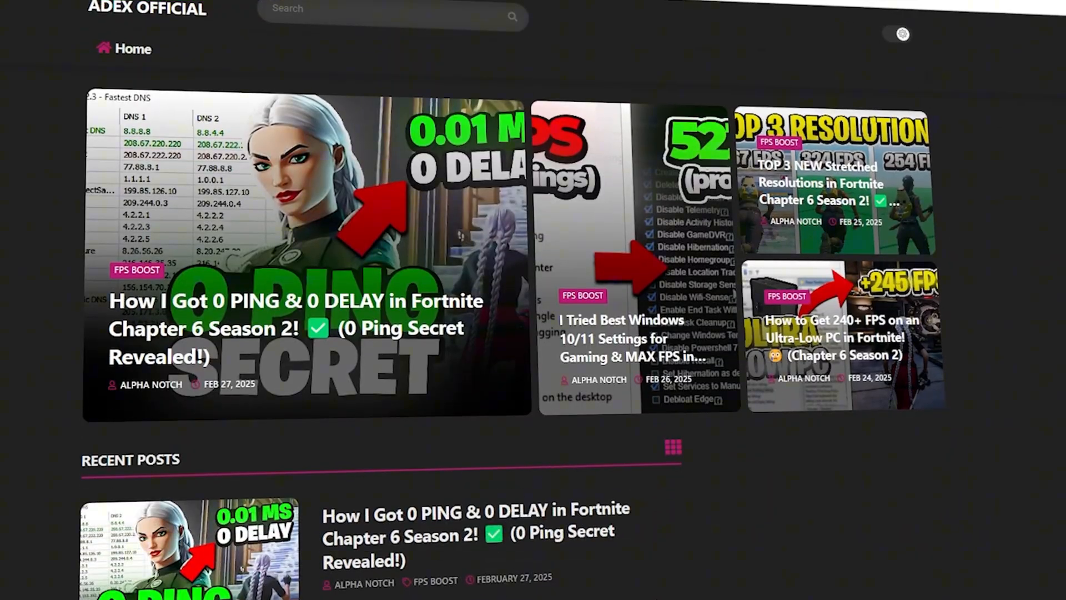
Launch Intelligent standby list cleaner ISLC.exe from the 4-ISLC folder
scroll("down", 3)
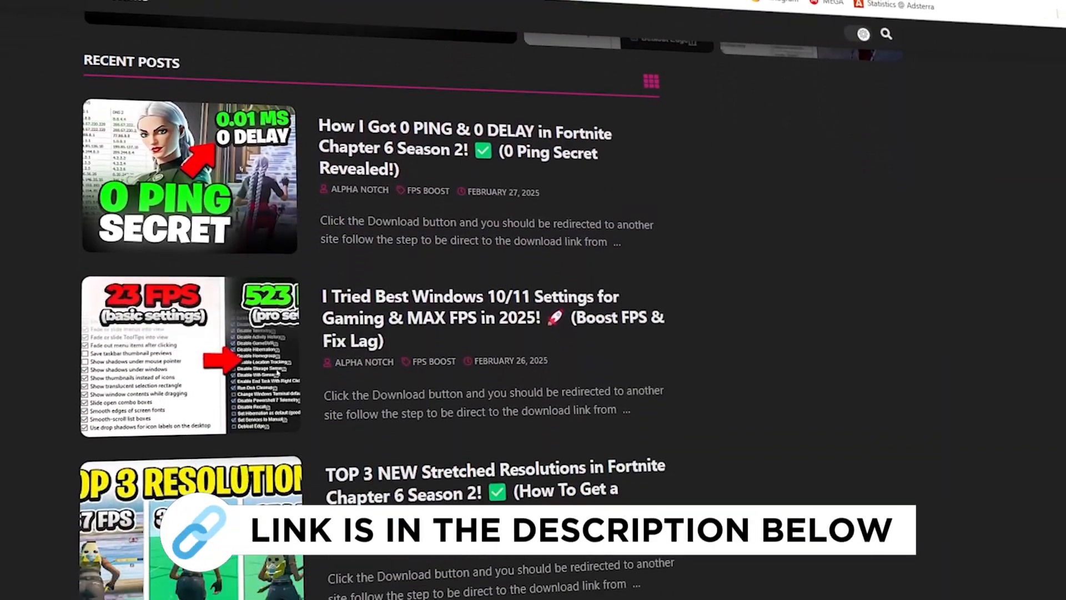
scroll("down", 3)
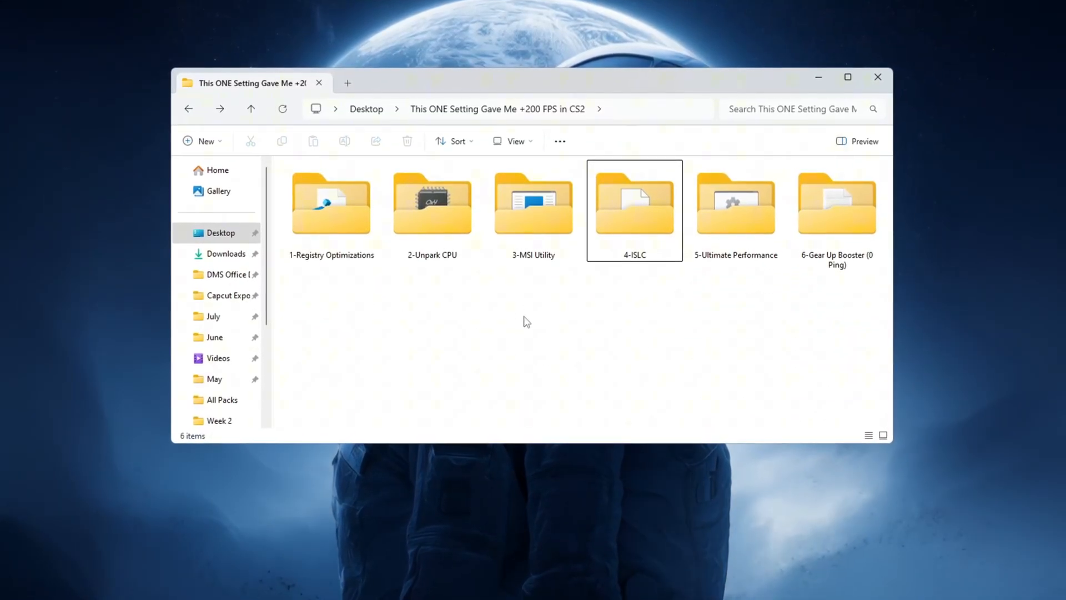
double_click(634, 204)
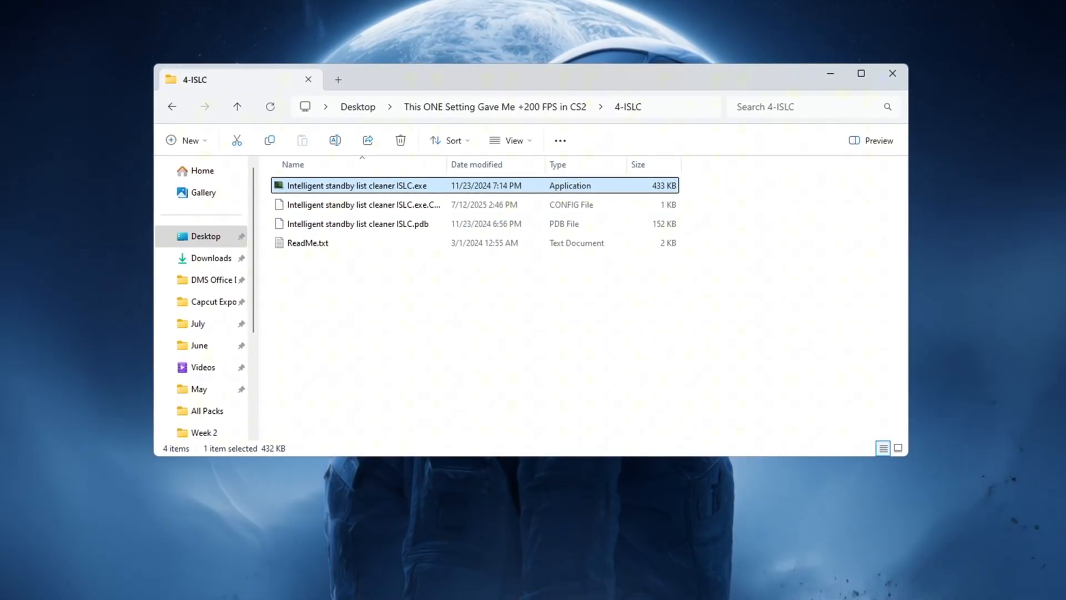
double_click(355, 185)
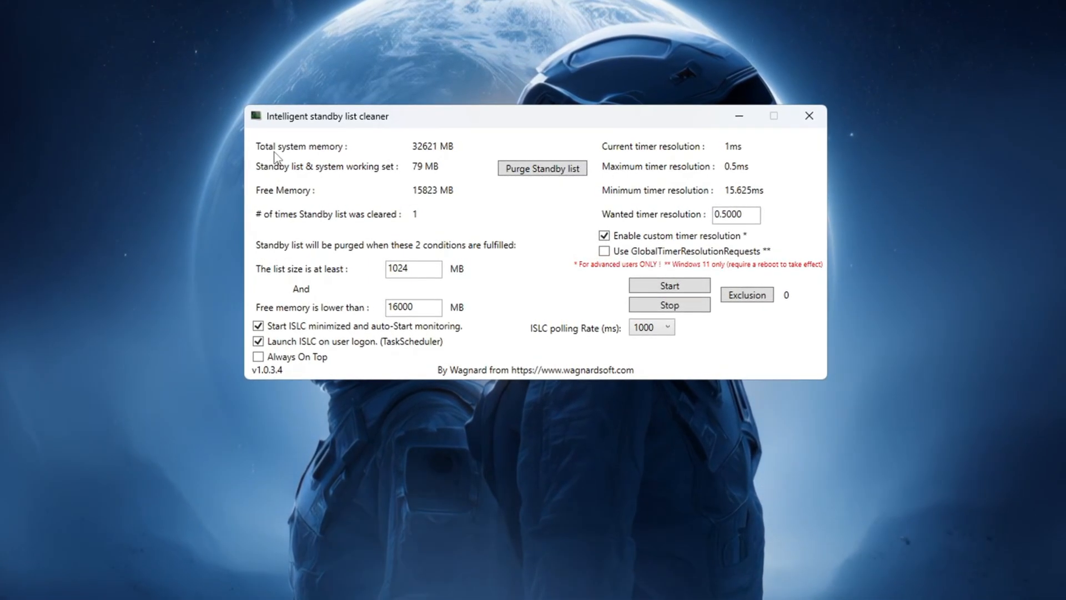
Start ISLC monitoring at 0.5 ms timer resolution and purge the standby list
triple_click(411, 311)
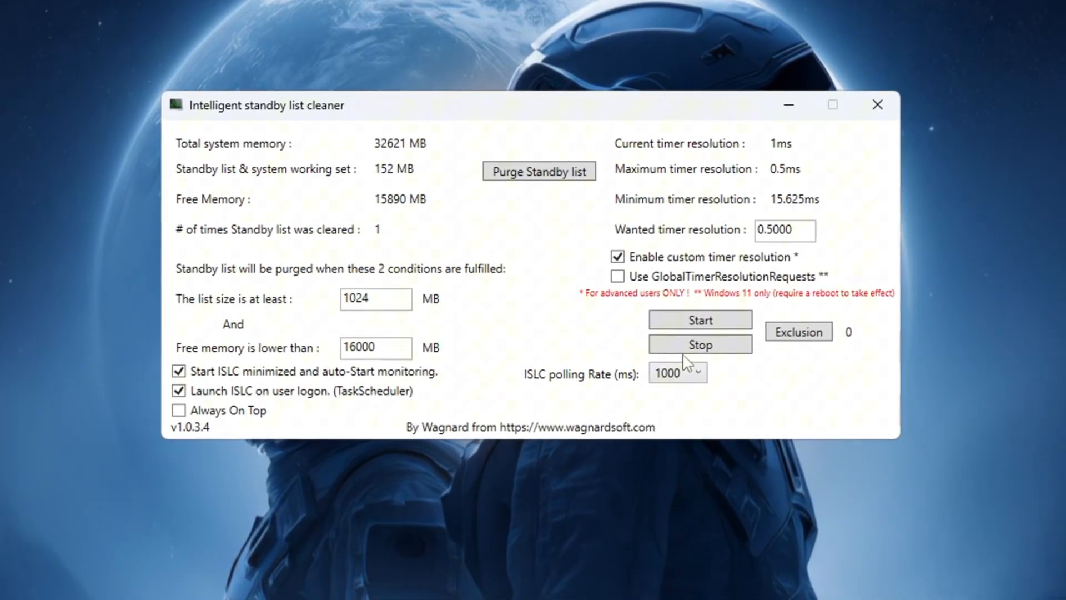
left_click(700, 320)
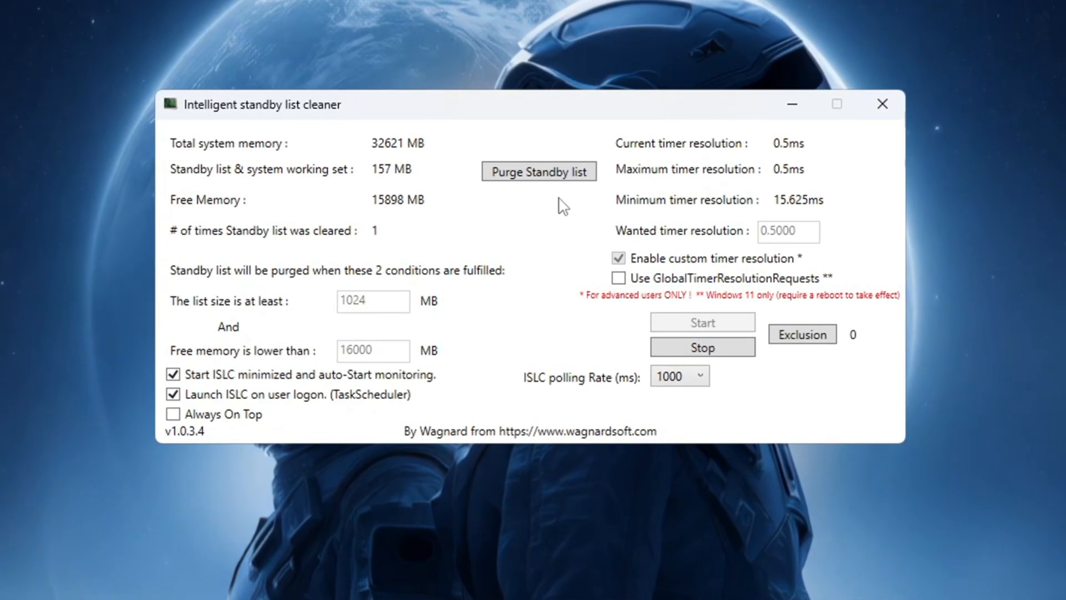
left_click(540, 171)
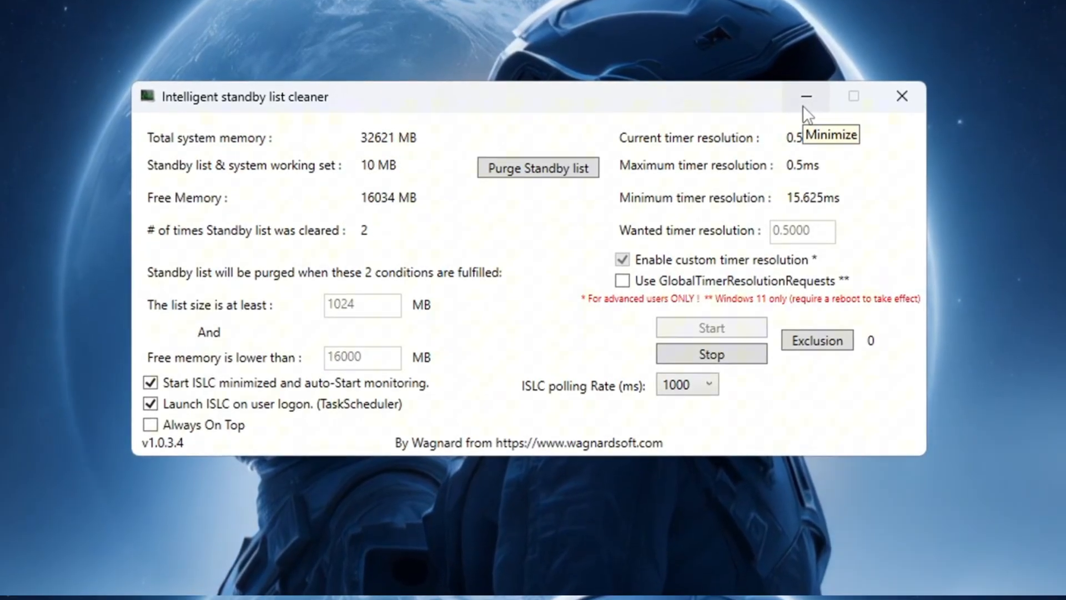
Run Enable Ultimate Performance.bat from 5-Ultimate Performance to add the power plan
left_click(807, 96)
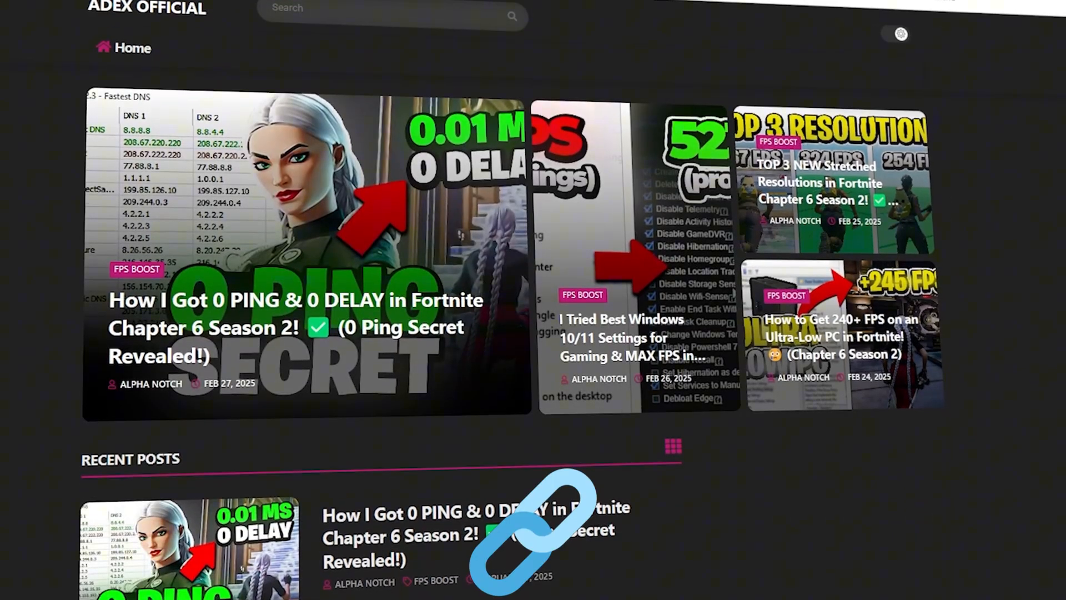
scroll("down", 3)
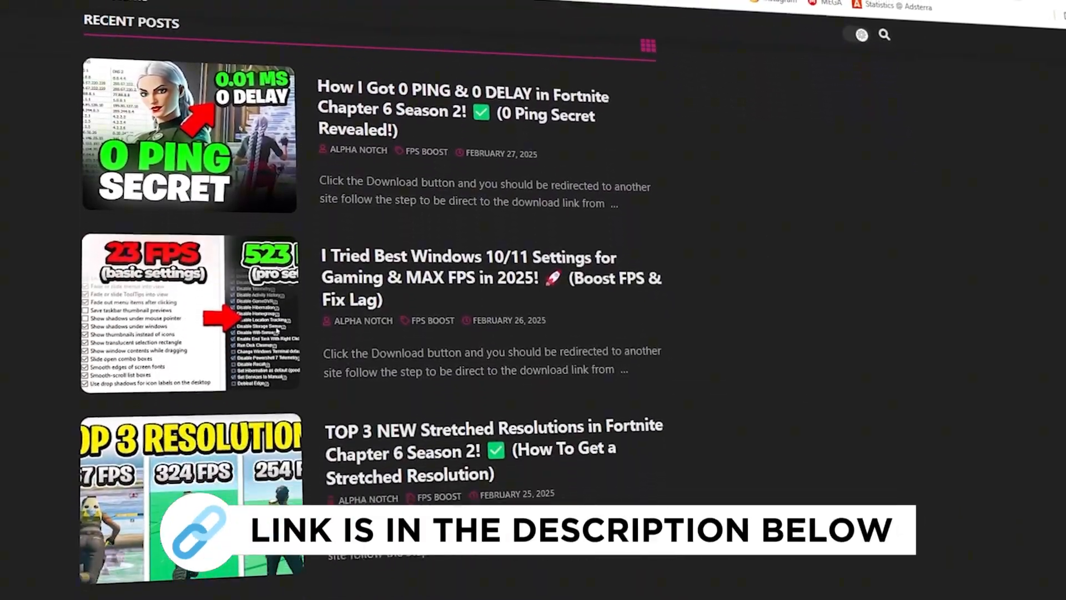
scroll("down", 3)
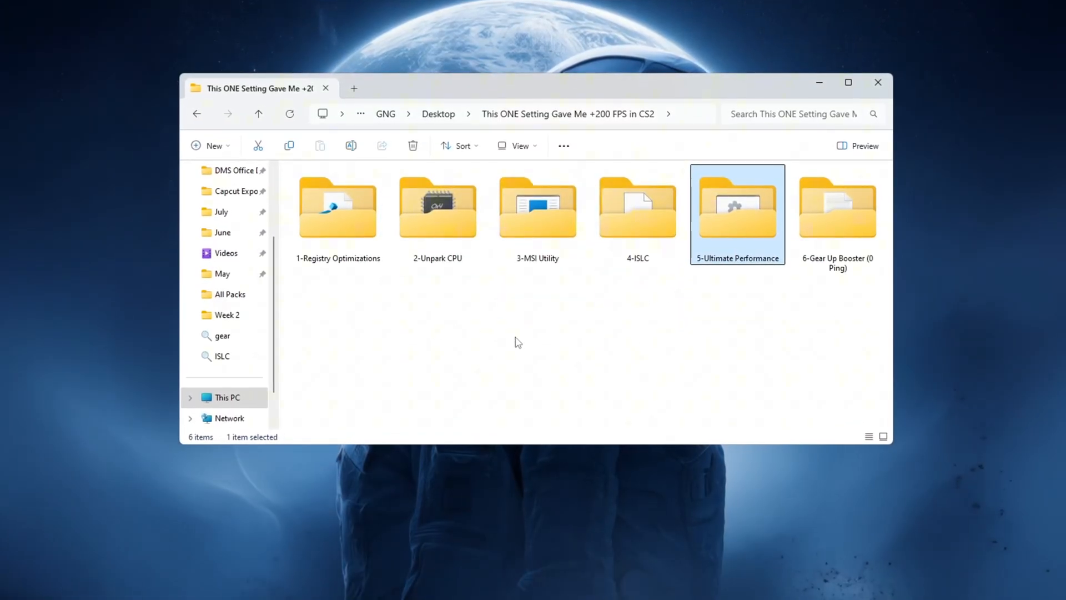
double_click(738, 204)
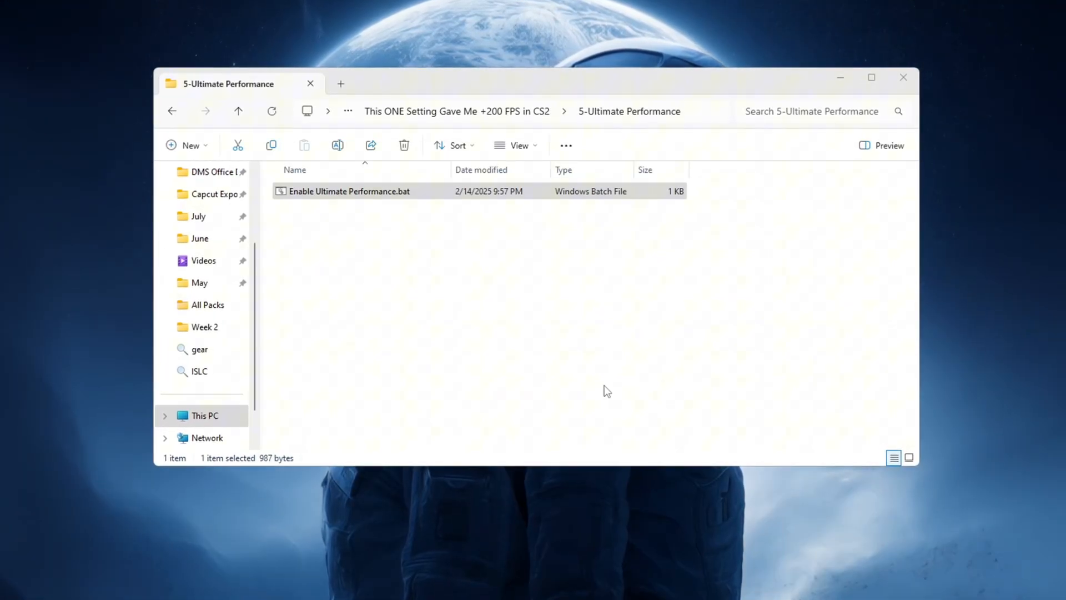
double_click(349, 191)
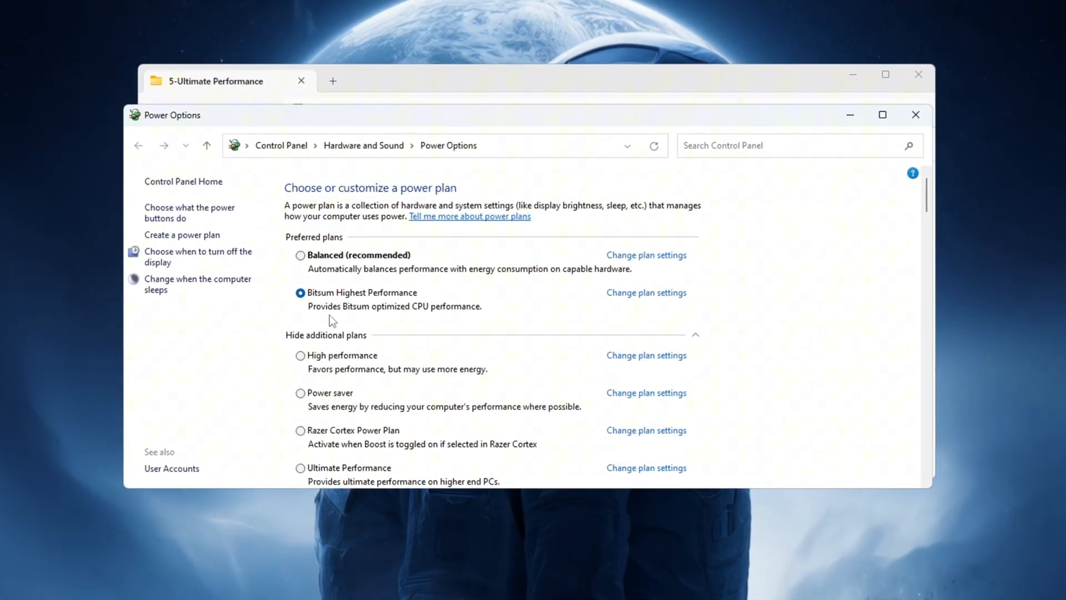
scroll("down", 3)
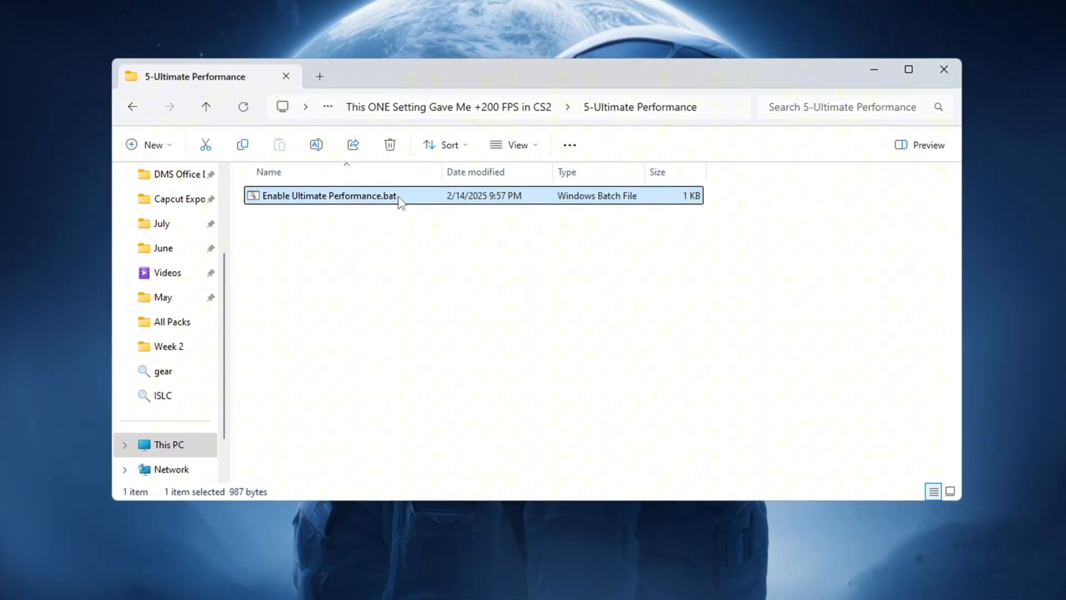
double_click(329, 196)
type("cho")
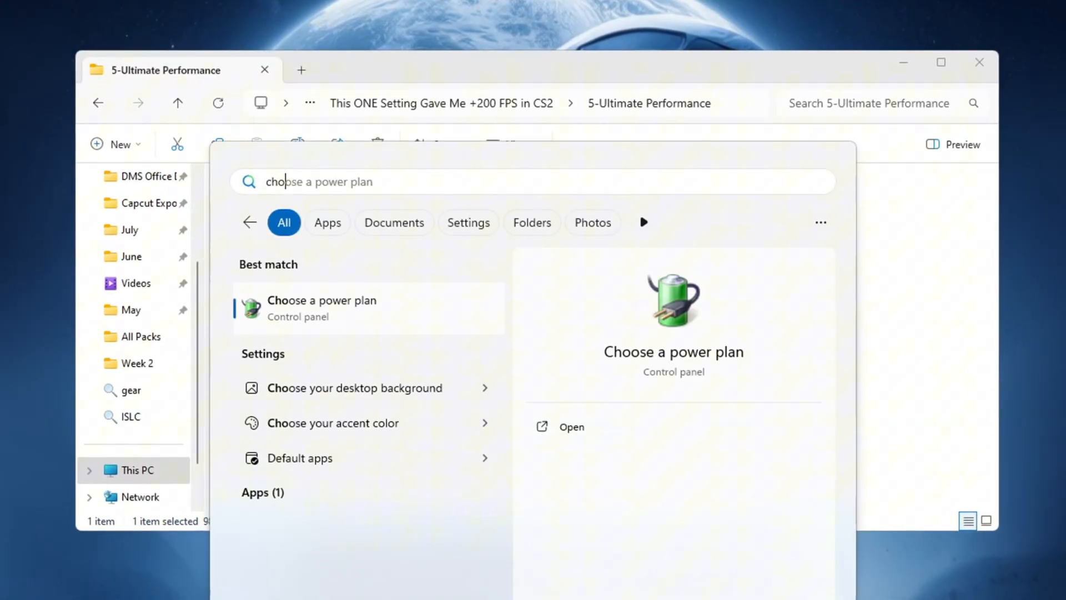
Open Power Options showing Bitsum Highest Performance and the Ultimate Performance plans
left_click(321, 309)
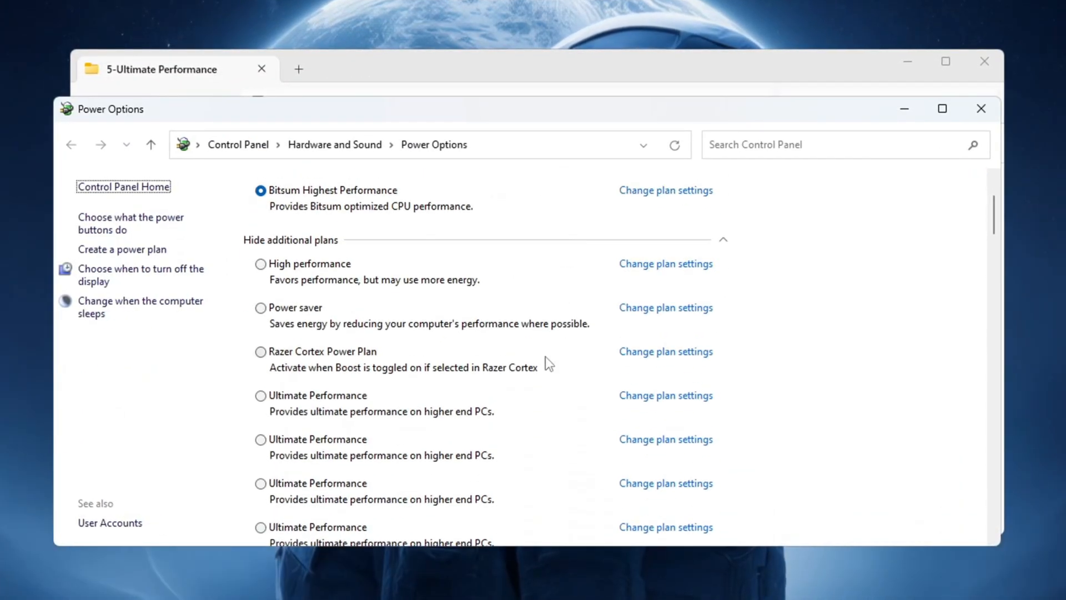
left_click(258, 398)
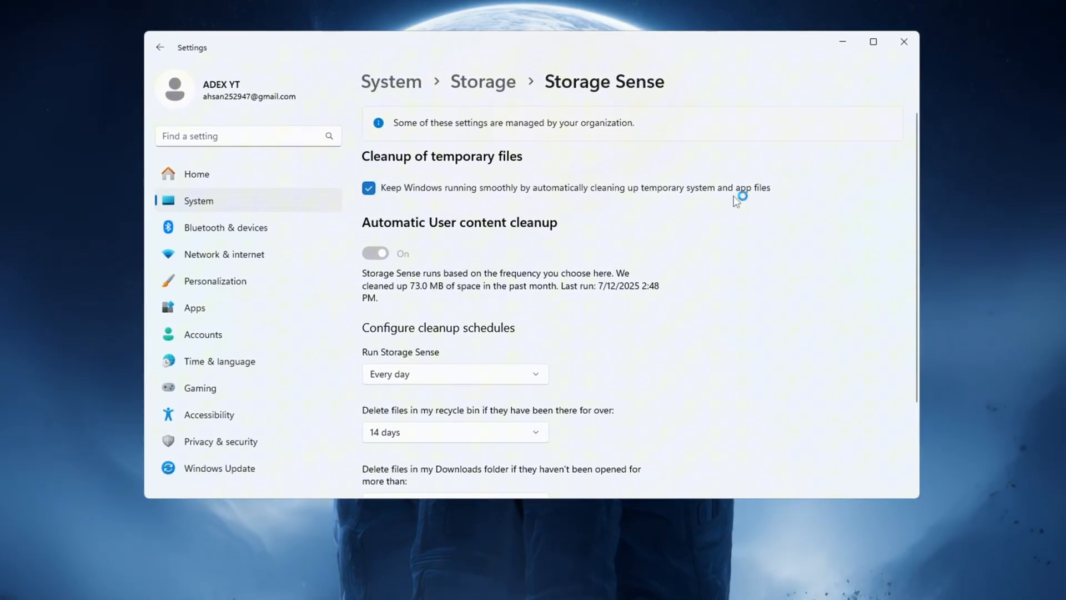
Run Storage Sense now under System > Storage to clean temporary files
scroll("down", 3)
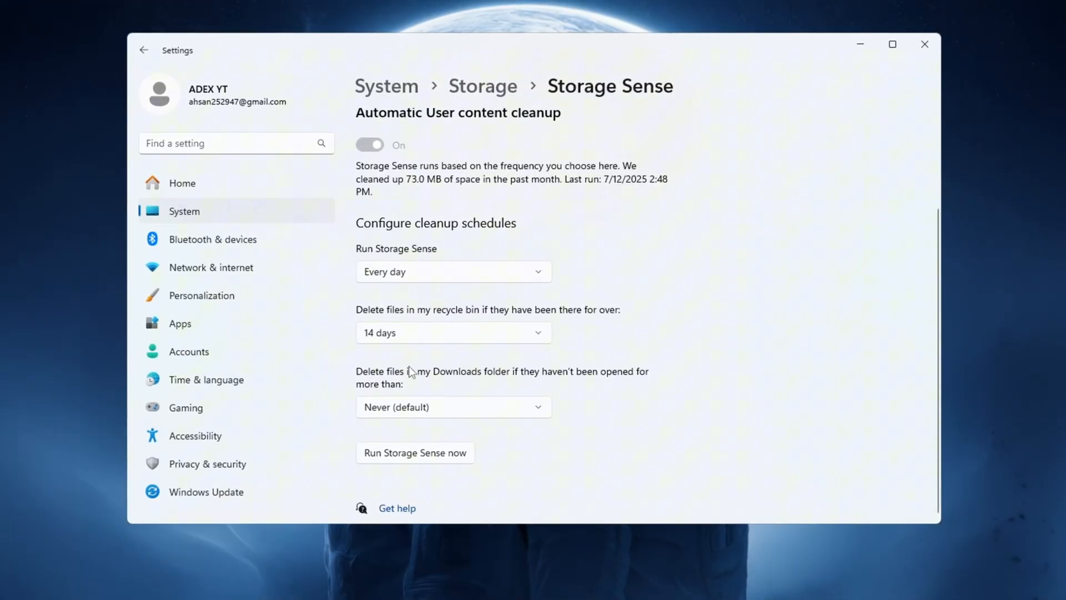
left_click(415, 453)
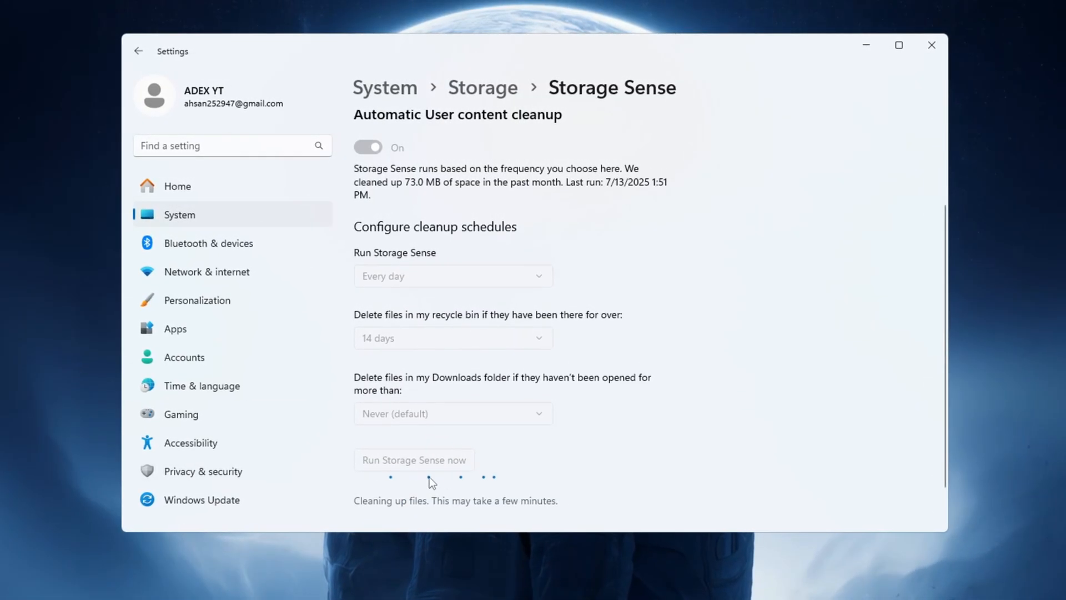